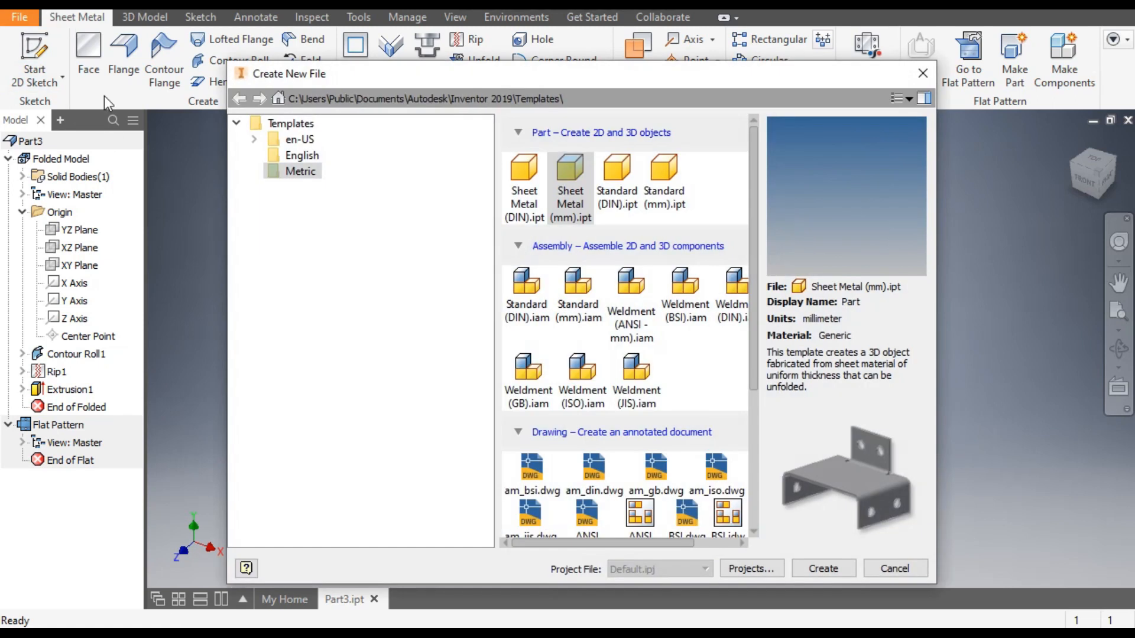
# Create Part5 from the Sheet Metal (mm).ipt template.
pyautogui.click(570, 170)
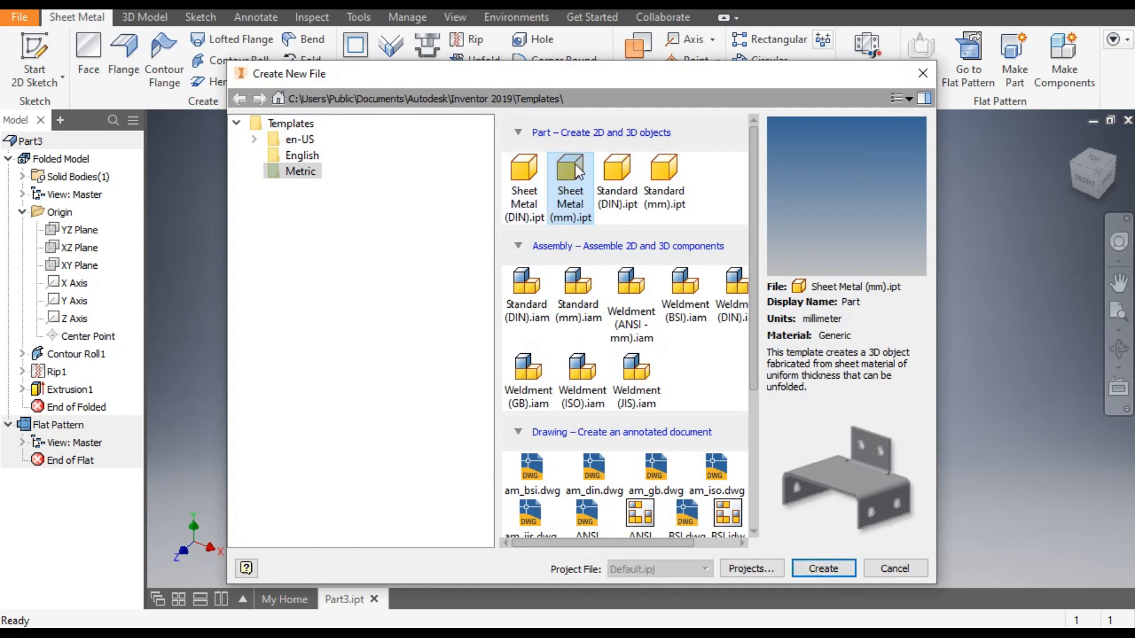
pyautogui.moveTo(999, 598)
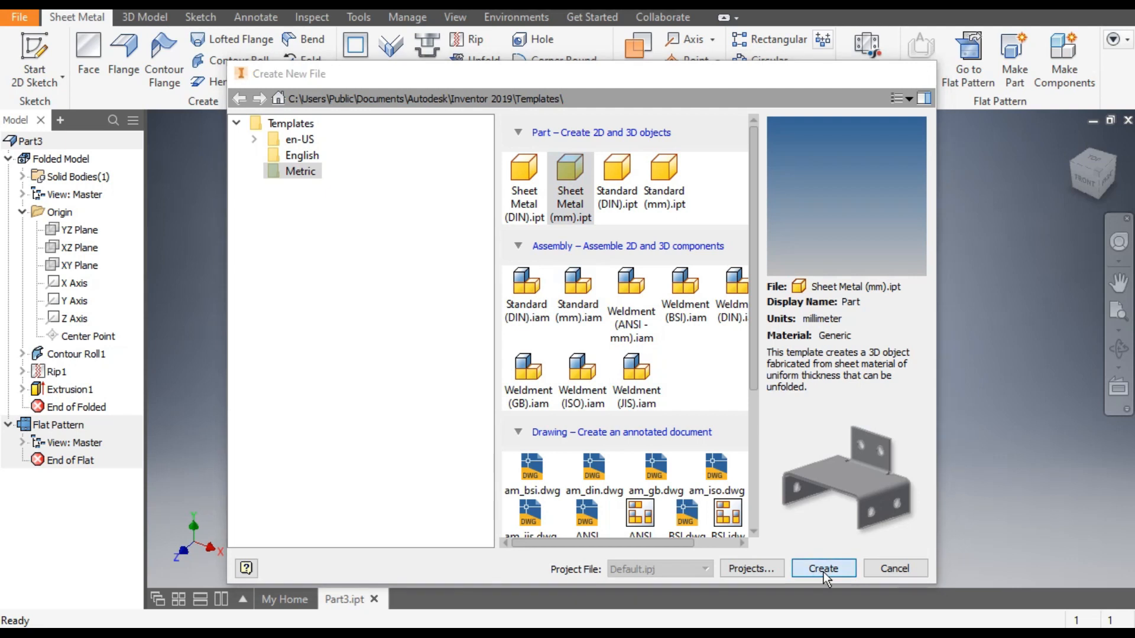
pyautogui.click(823, 569)
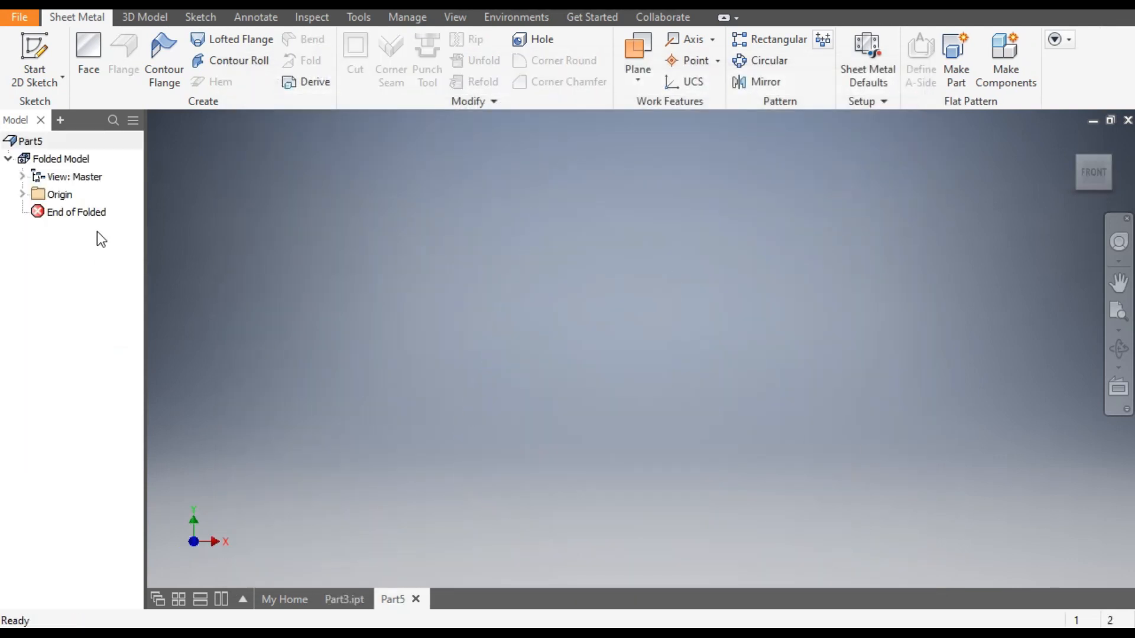
pyautogui.moveTo(34, 54)
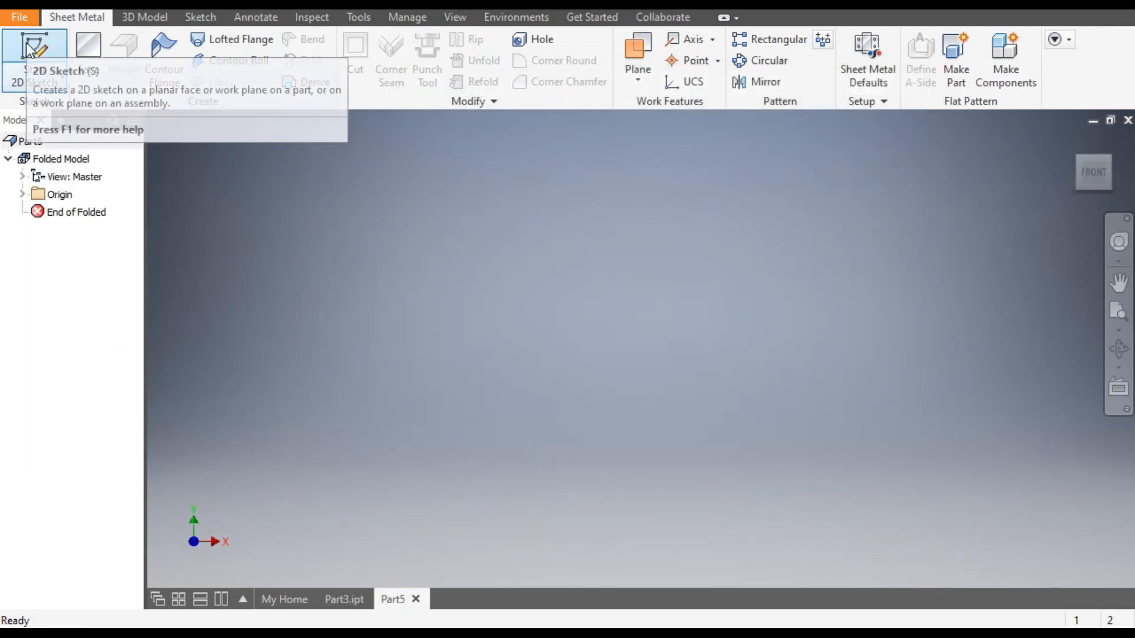
# Sketch a 120 mm vertical axis line from the origin with a slanted line to its right.
pyautogui.click(35, 54)
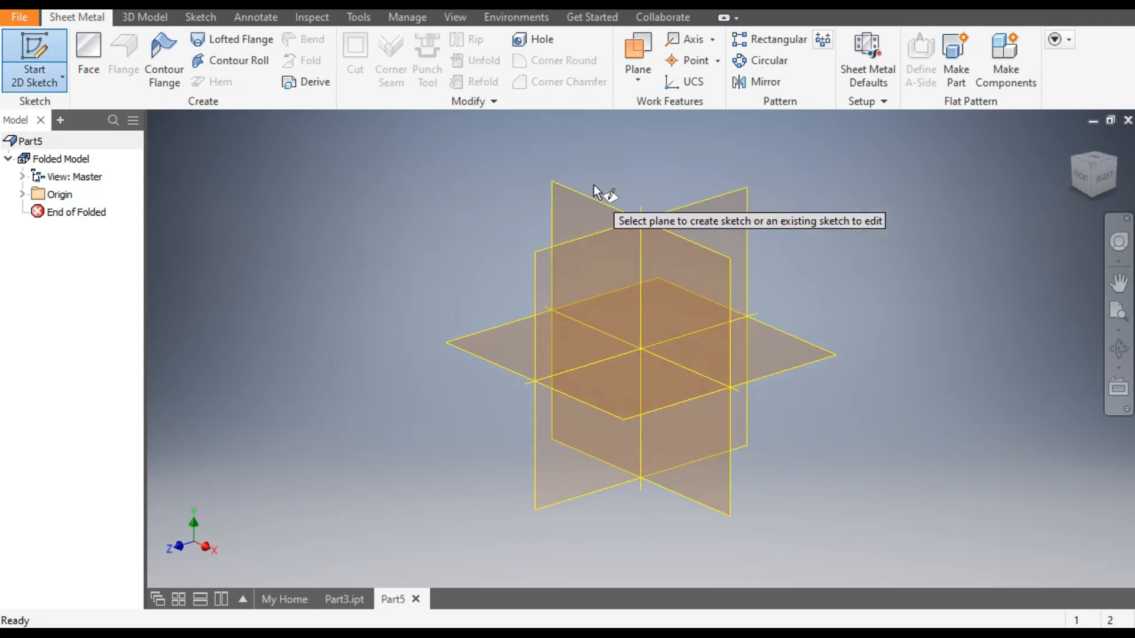
pyautogui.moveTo(623, 202)
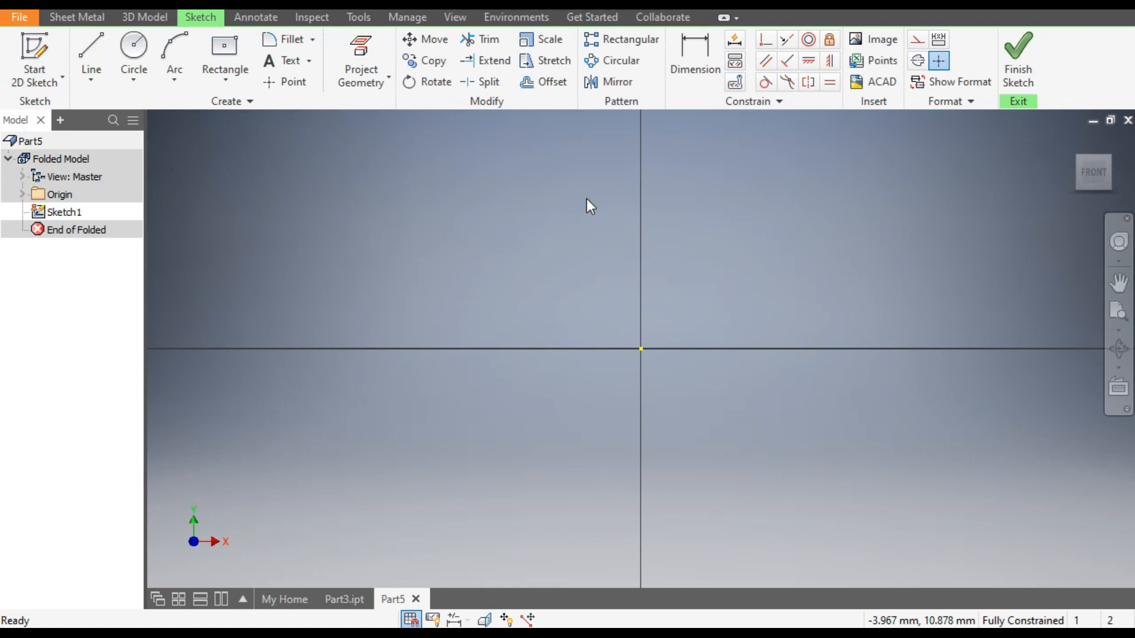
pyautogui.click(91, 55)
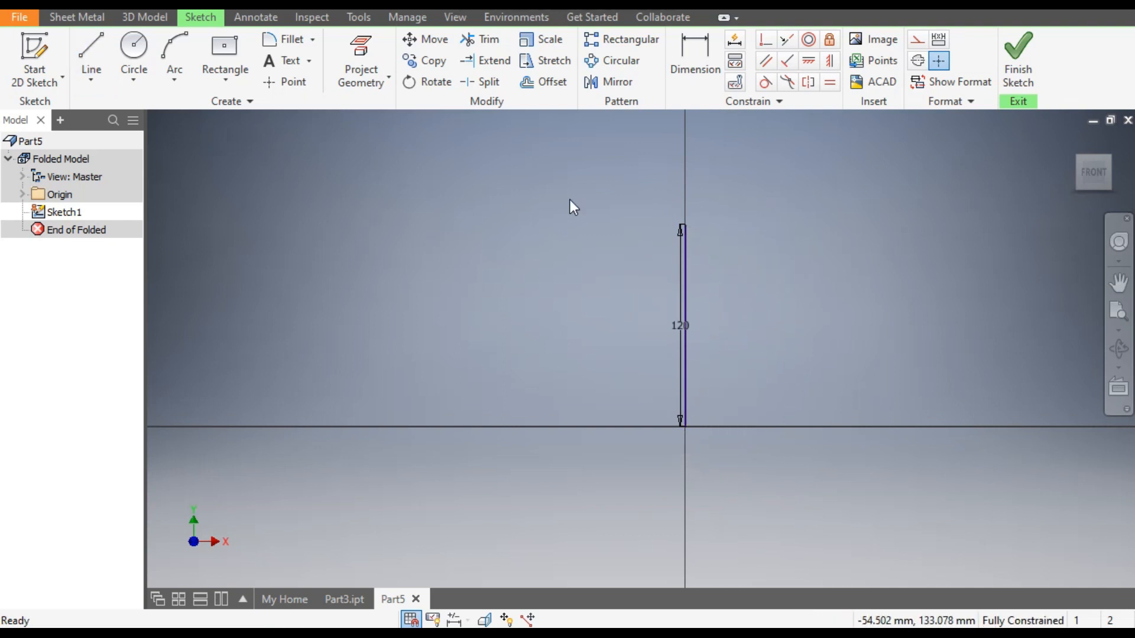
pyautogui.click(90, 55)
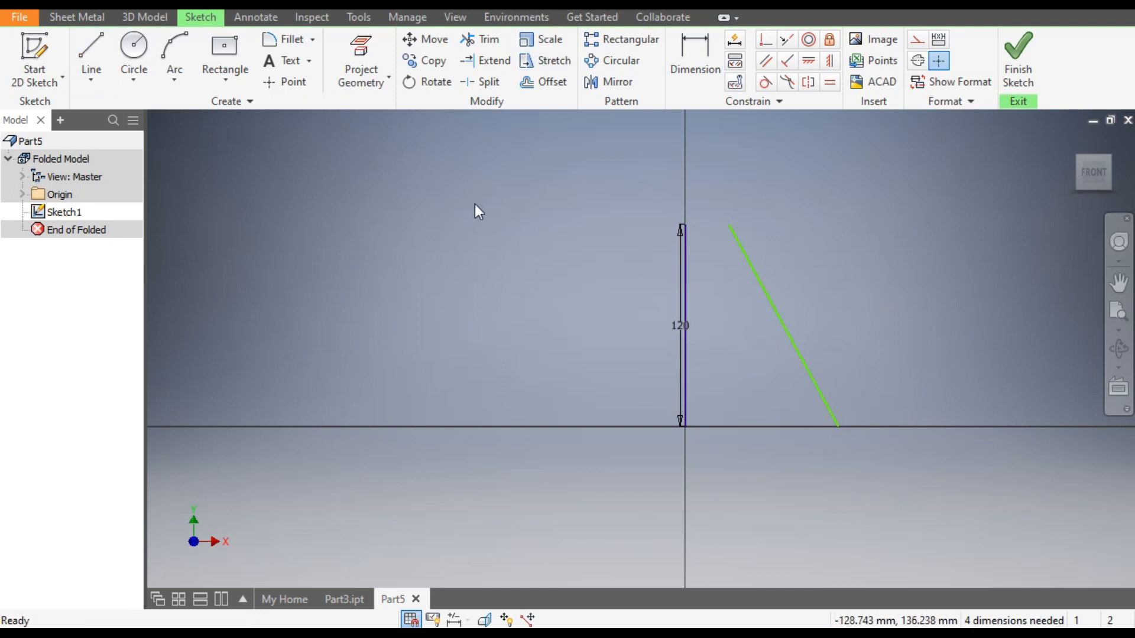
pyautogui.moveTo(692, 133)
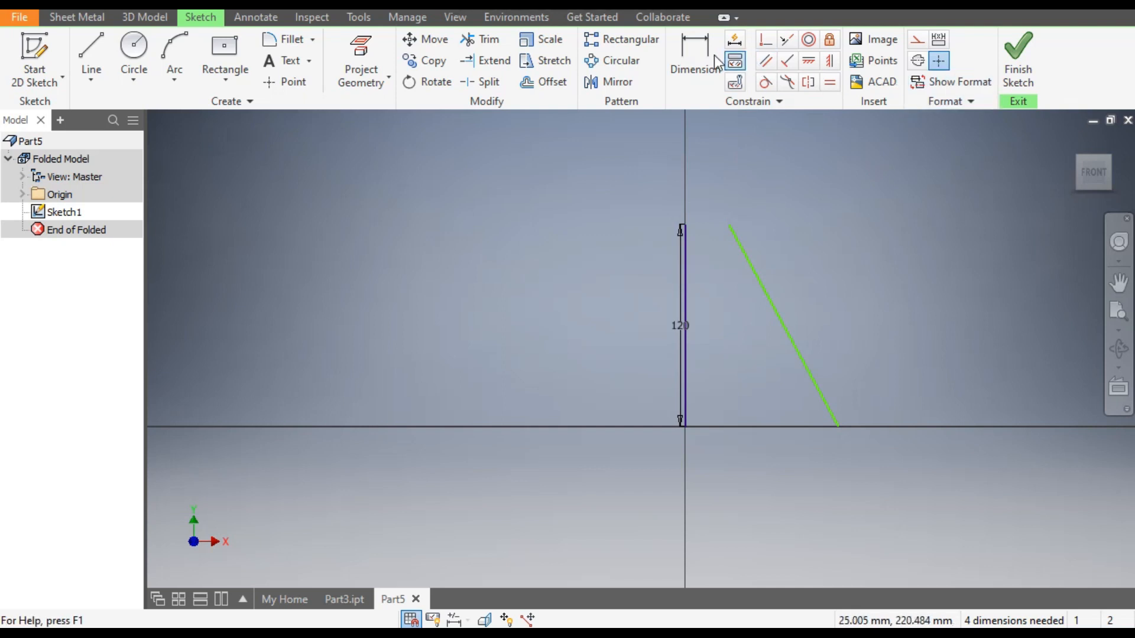
# Dimension the slanted line 15 mm top offset, 50 mm bottom offset and 120 mm high, then finish Sketch1.
pyautogui.click(694, 59)
pyautogui.write('15')
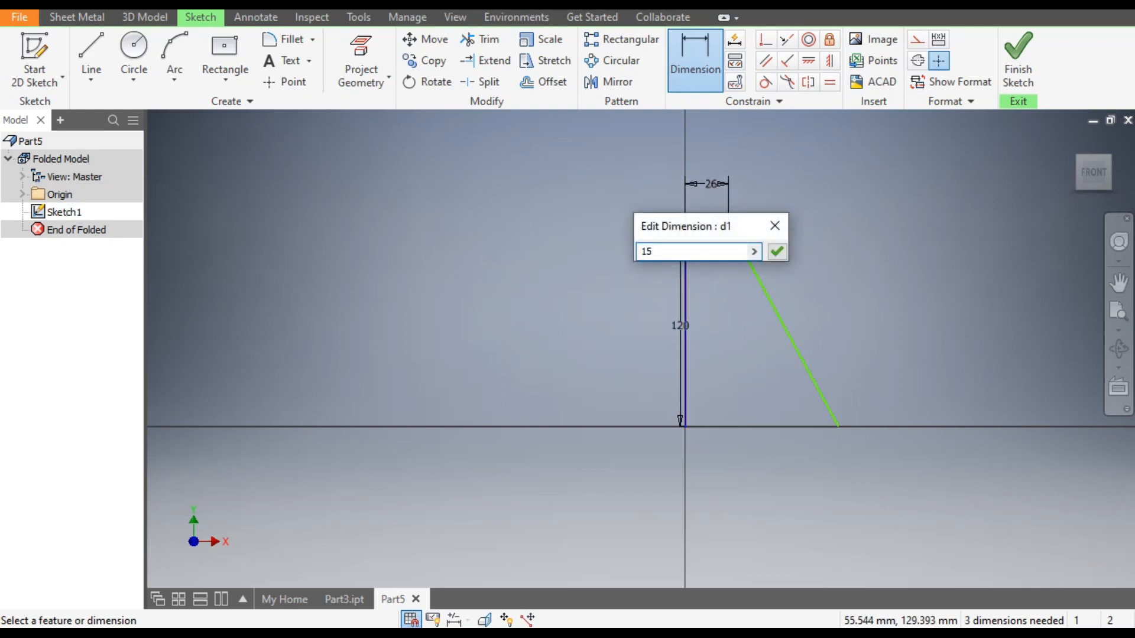
pyautogui.click(776, 251)
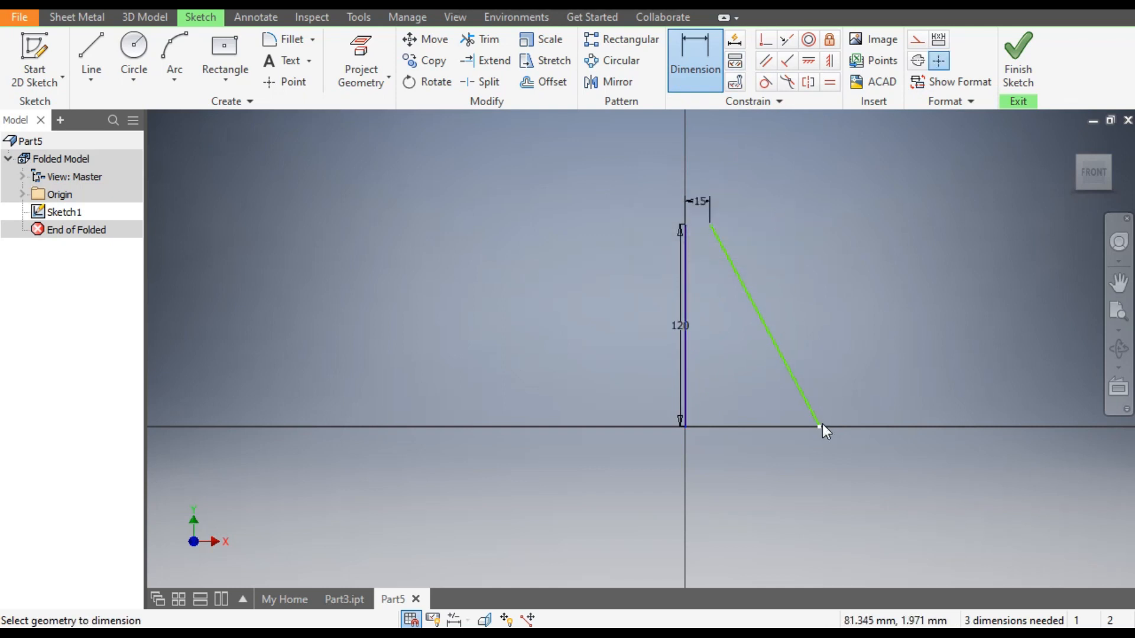
pyautogui.click(738, 468)
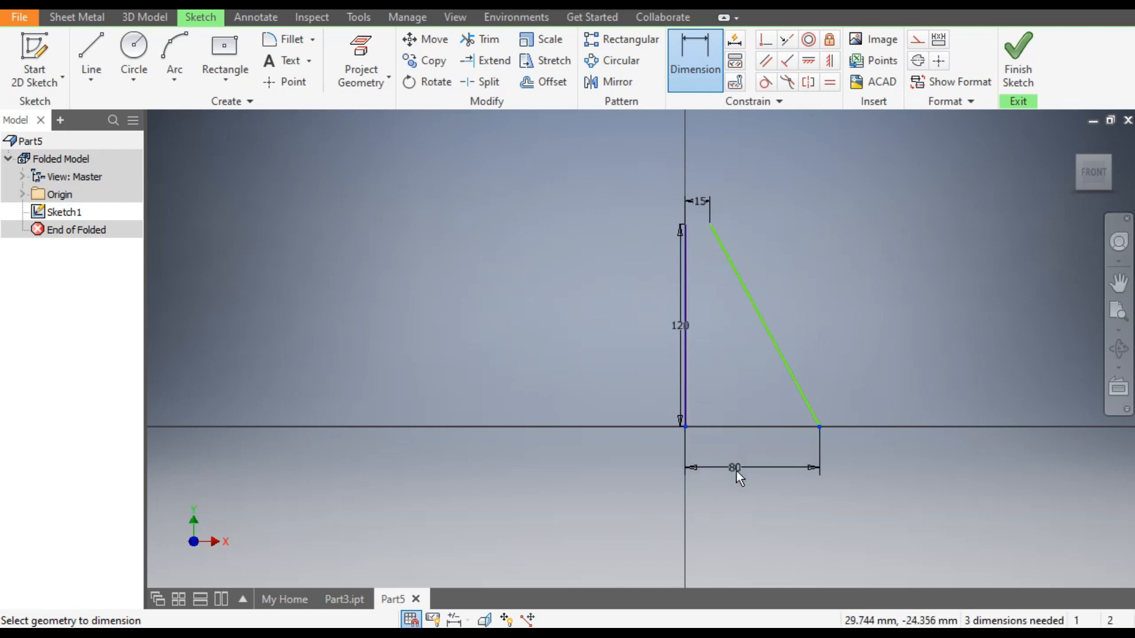
pyautogui.write('50')
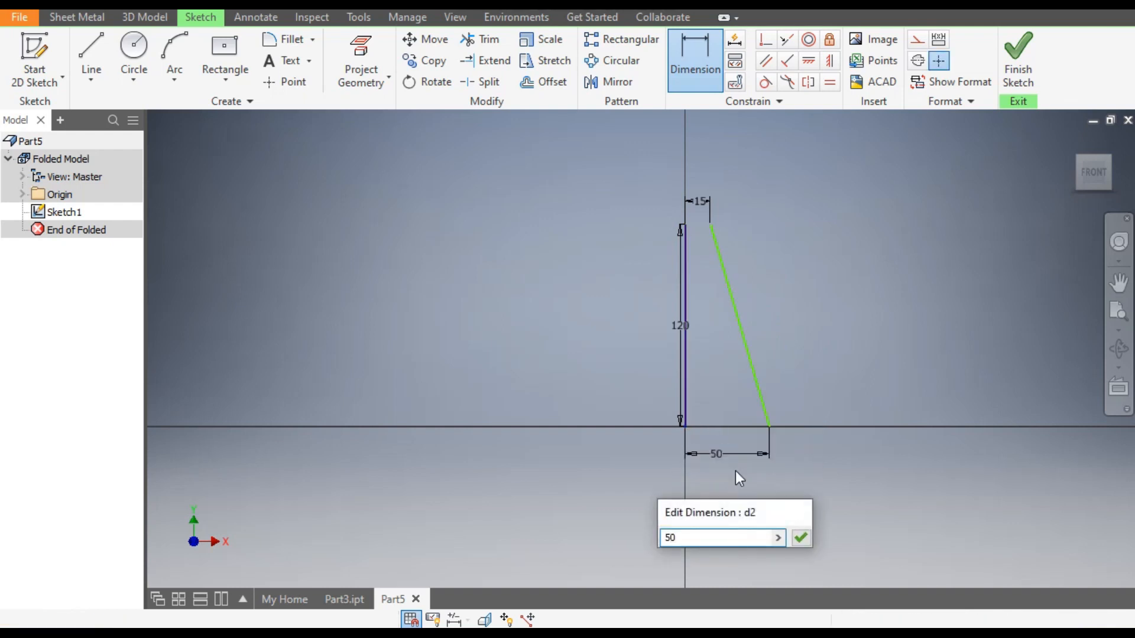
pyautogui.click(800, 538)
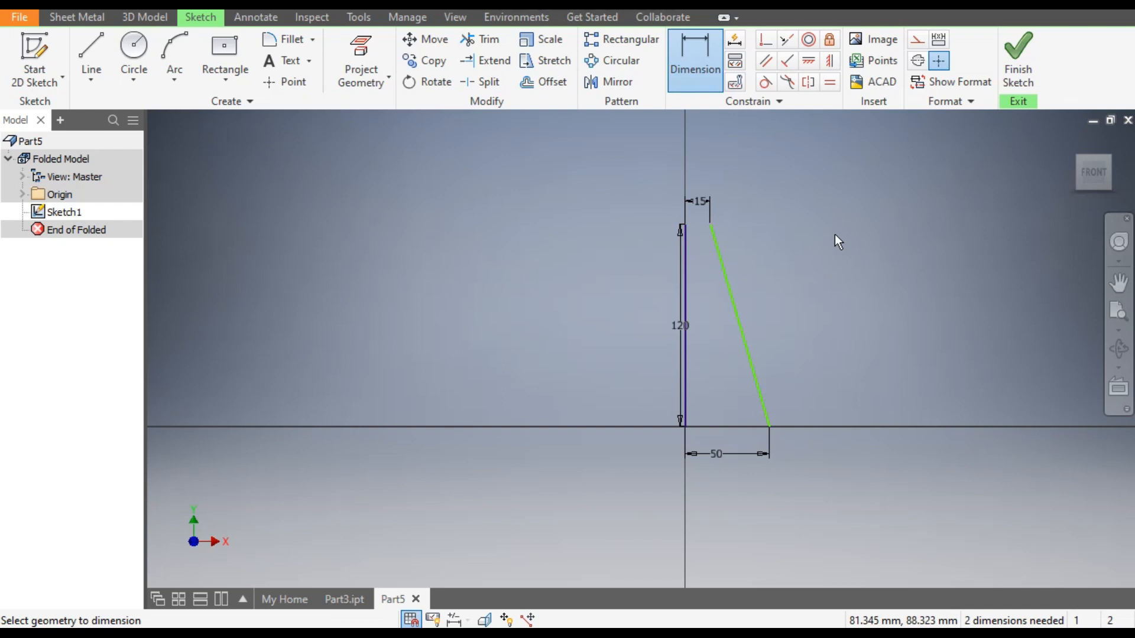
pyautogui.click(811, 327)
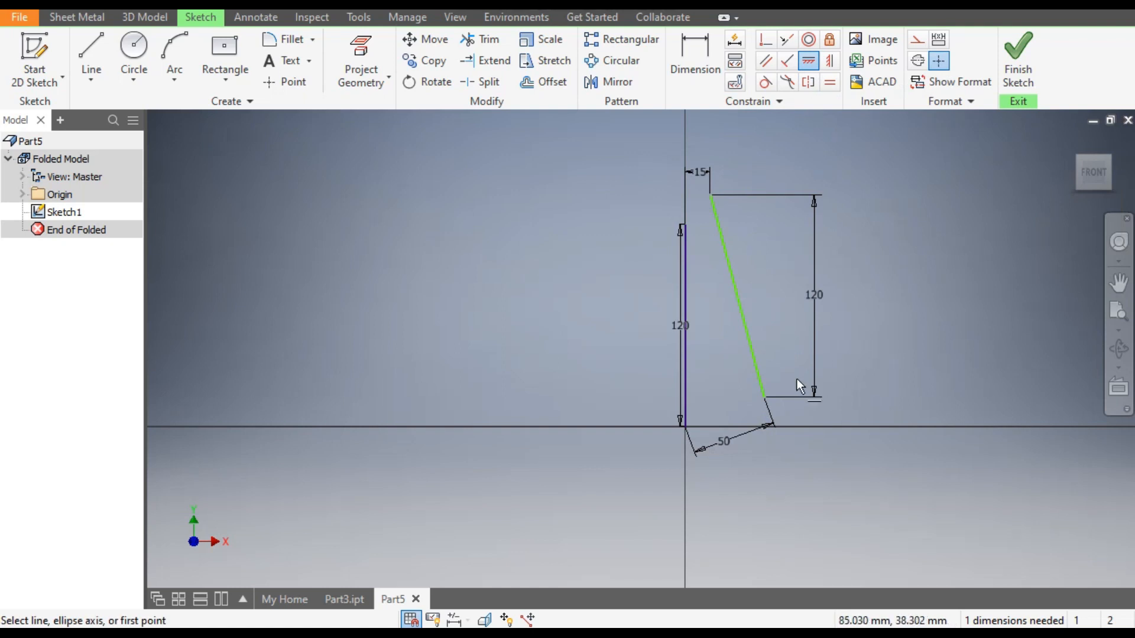
pyautogui.click(796, 383)
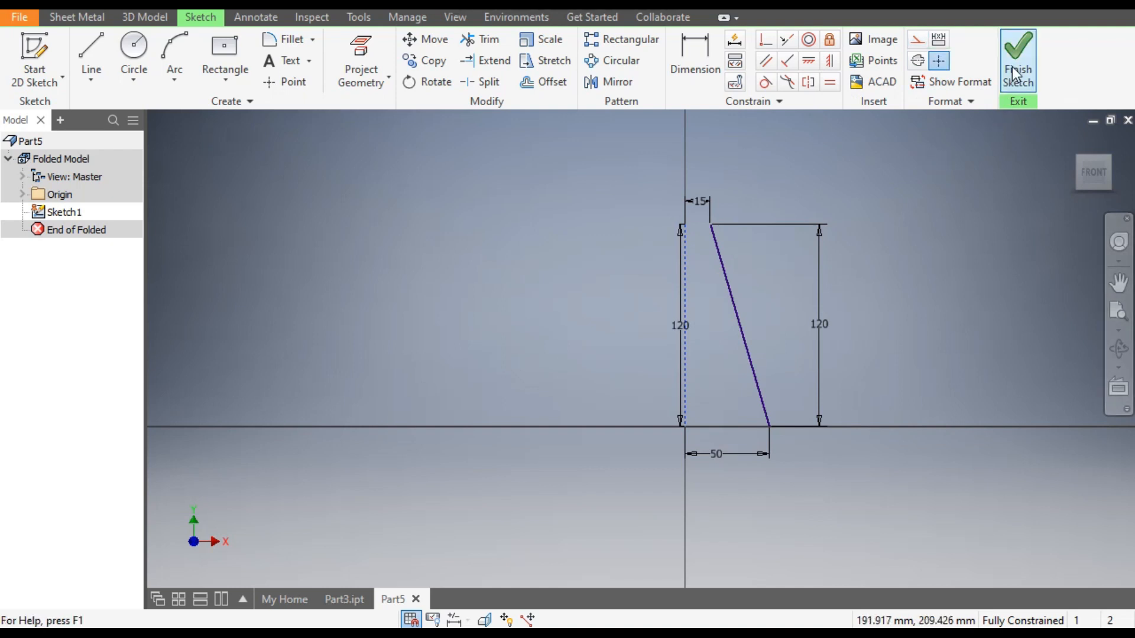
pyautogui.click(1018, 59)
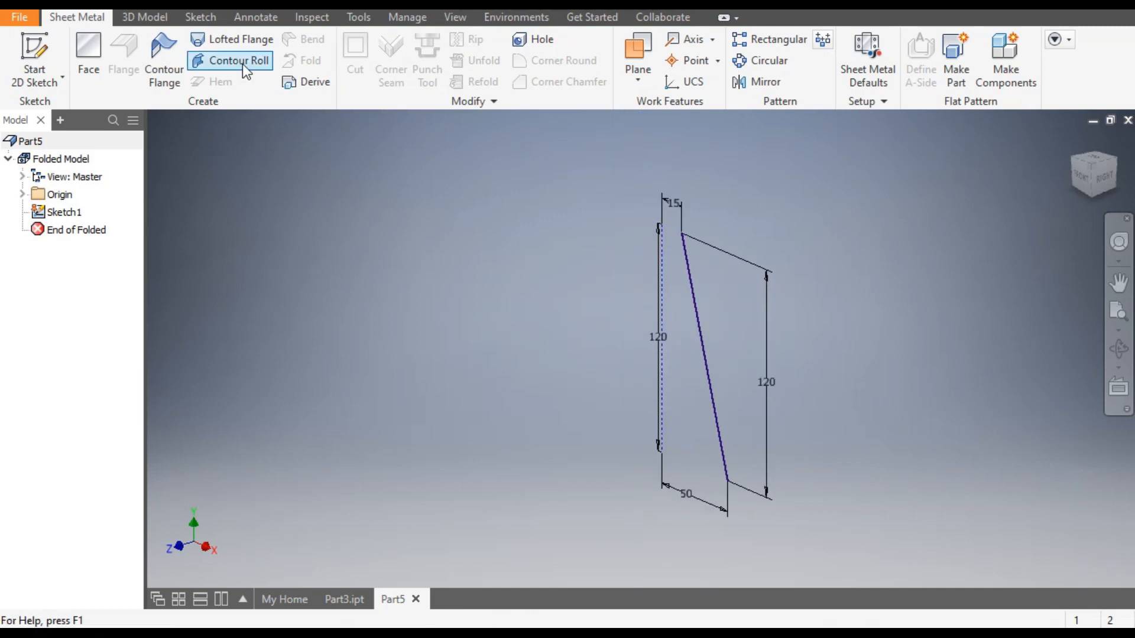
# Contour Roll the slanted line 360° about the vertical axis into a truncated cone.
pyautogui.click(231, 61)
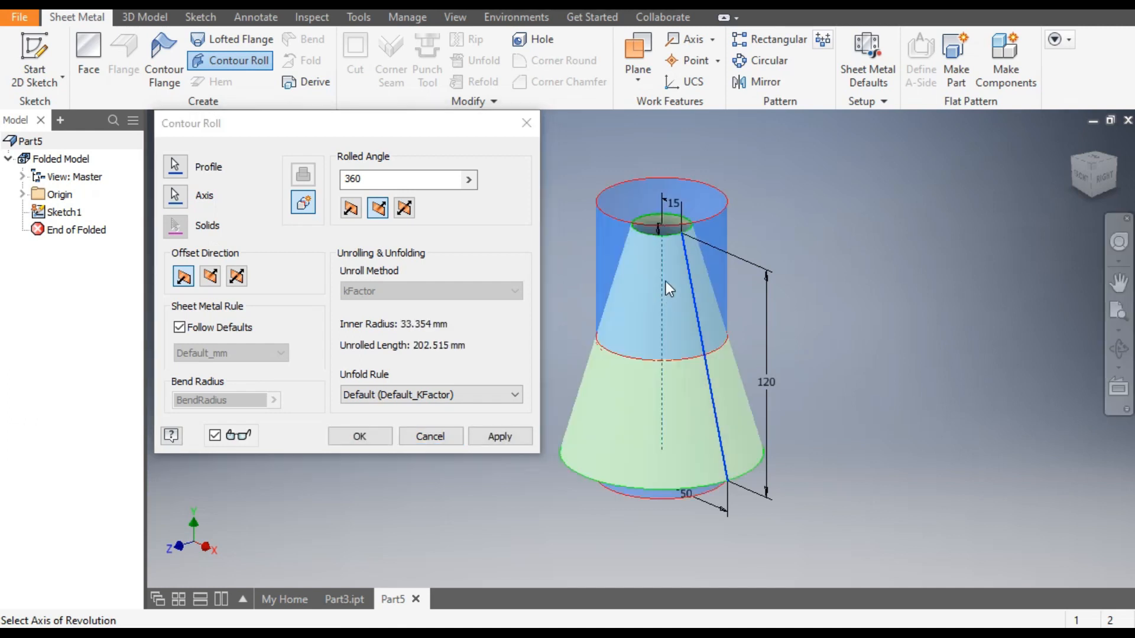
pyautogui.moveTo(737, 214)
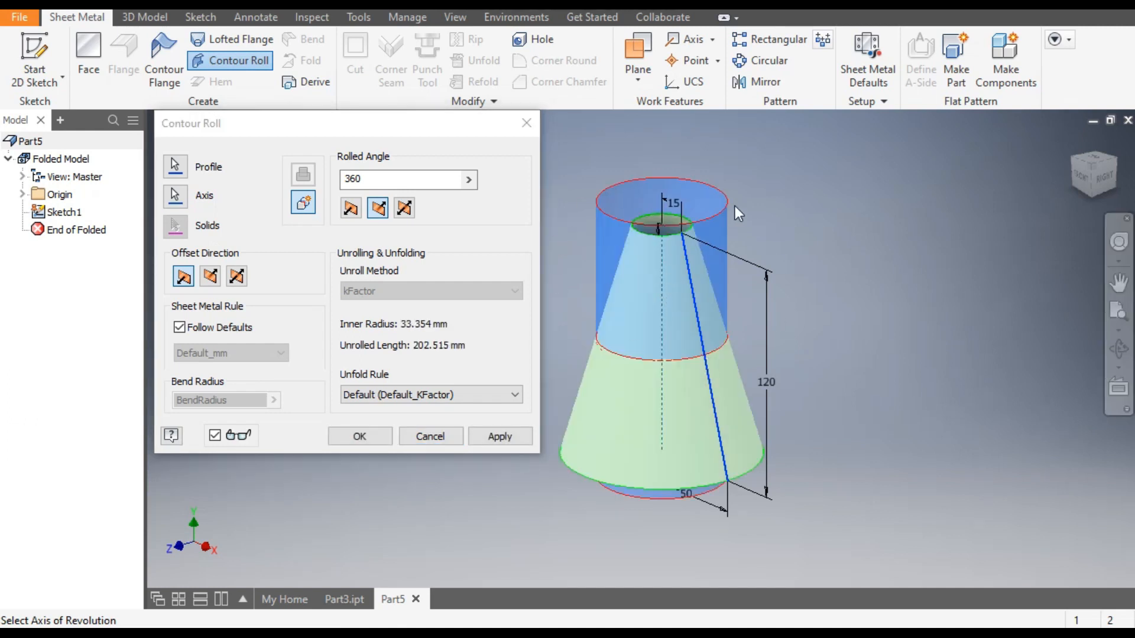
pyautogui.moveTo(655, 239)
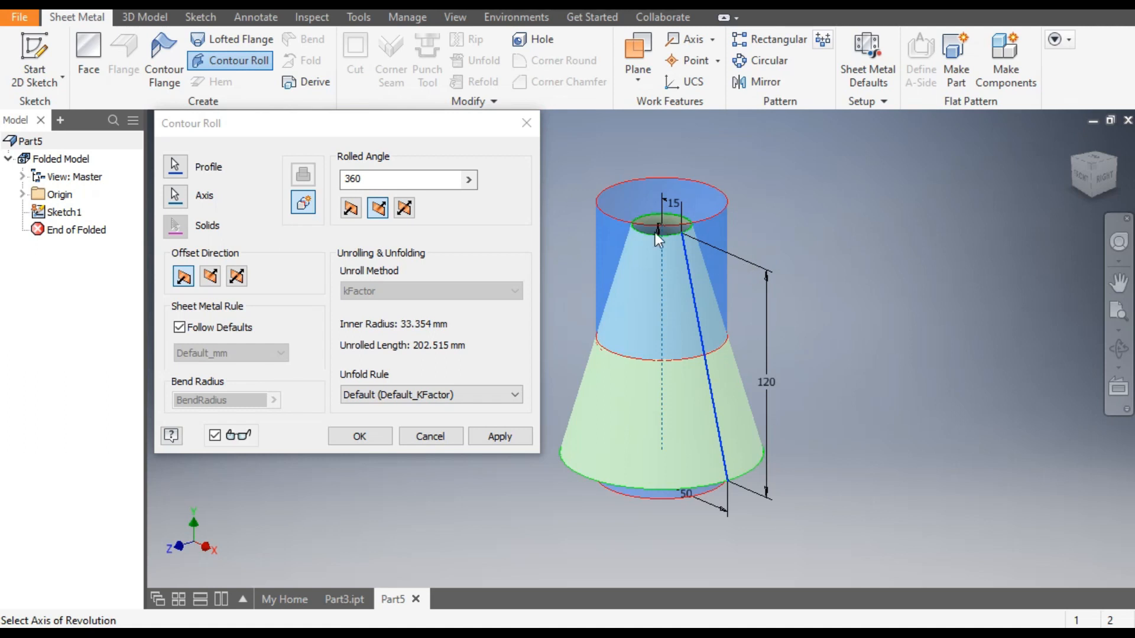
pyautogui.click(402, 179)
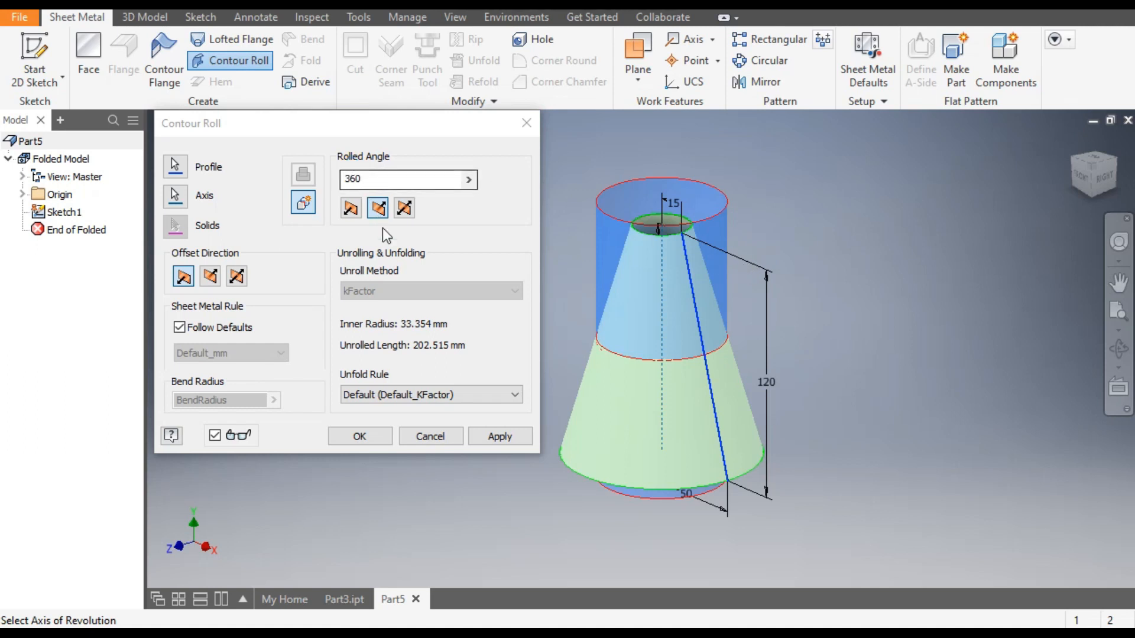
pyautogui.click(359, 437)
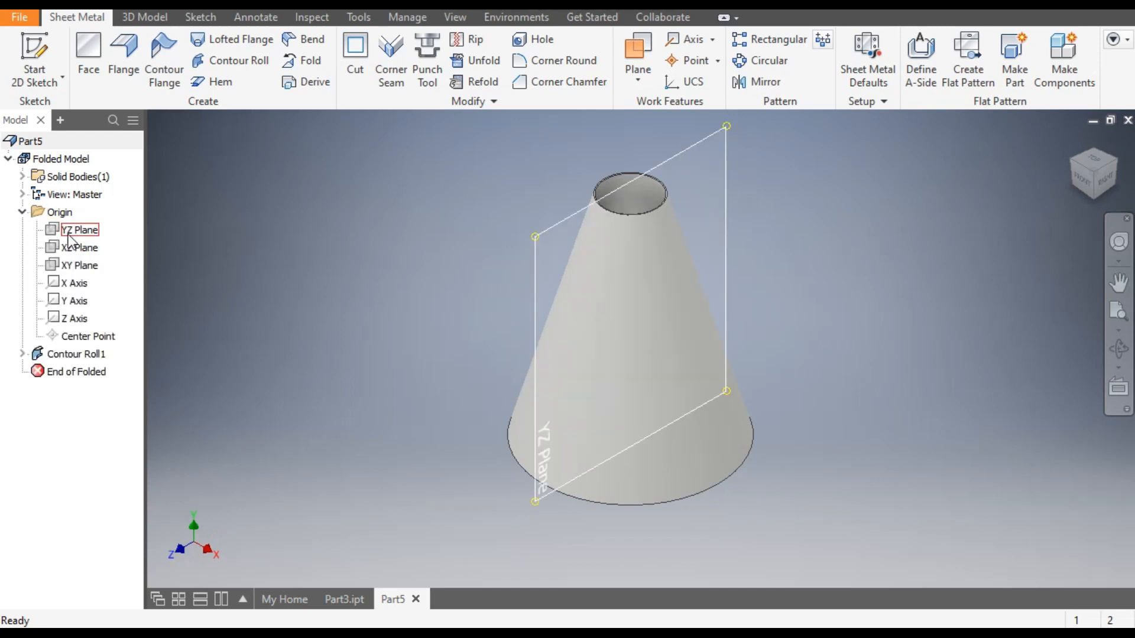
# Begin Sketch2 on the XY origin plane through the cone.
pyautogui.click(79, 247)
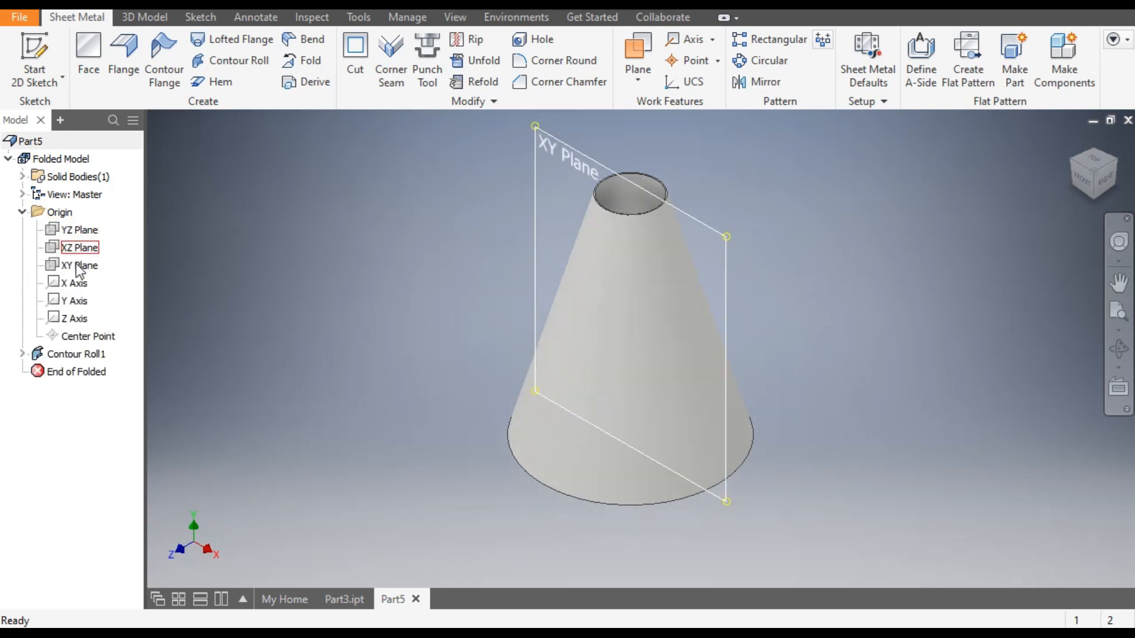
pyautogui.click(80, 266)
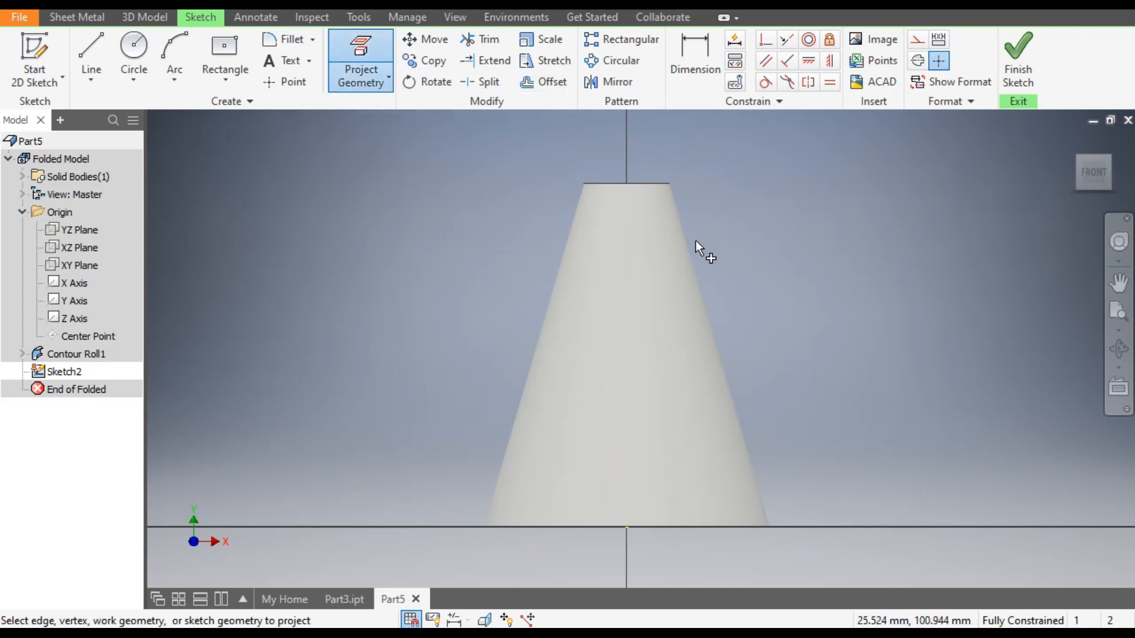
pyautogui.moveTo(692, 250)
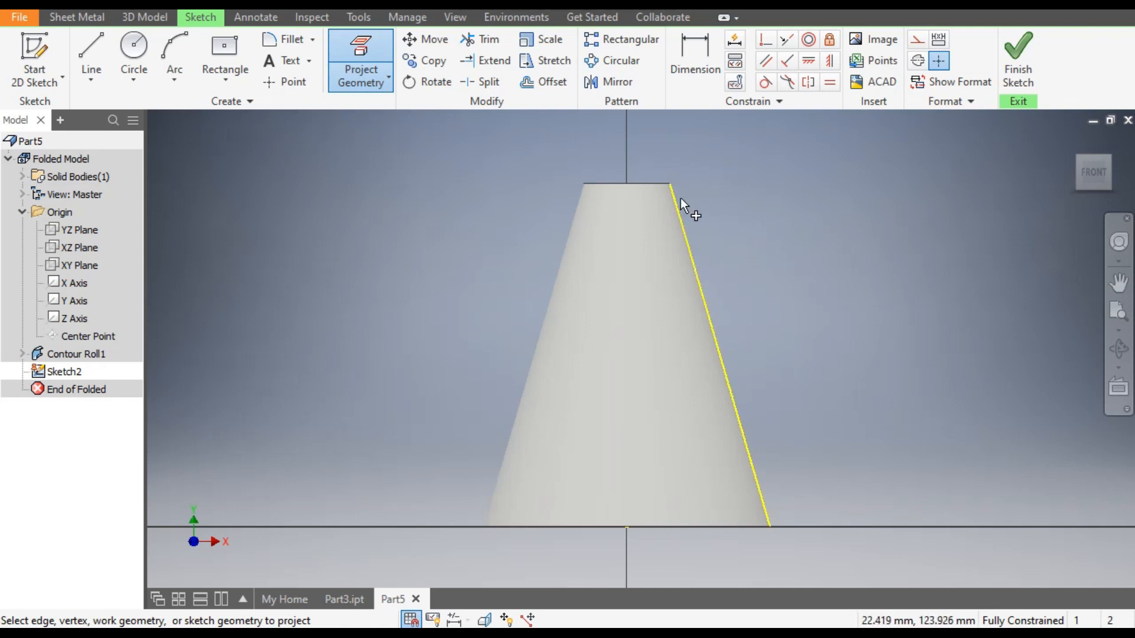
pyautogui.moveTo(701, 239)
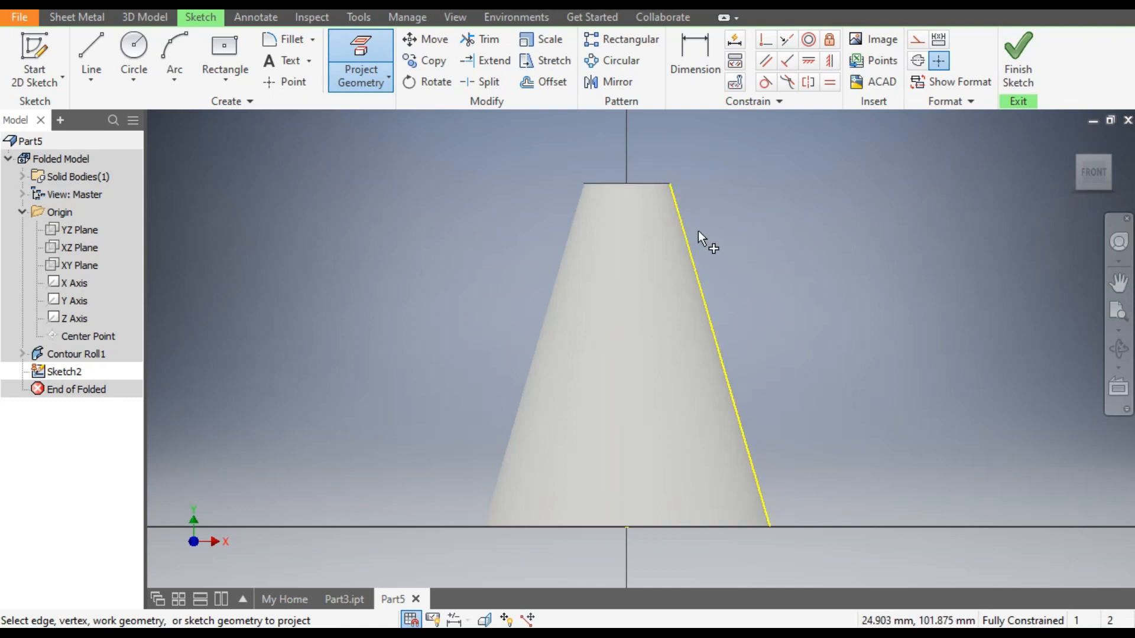
pyautogui.moveTo(832, 229)
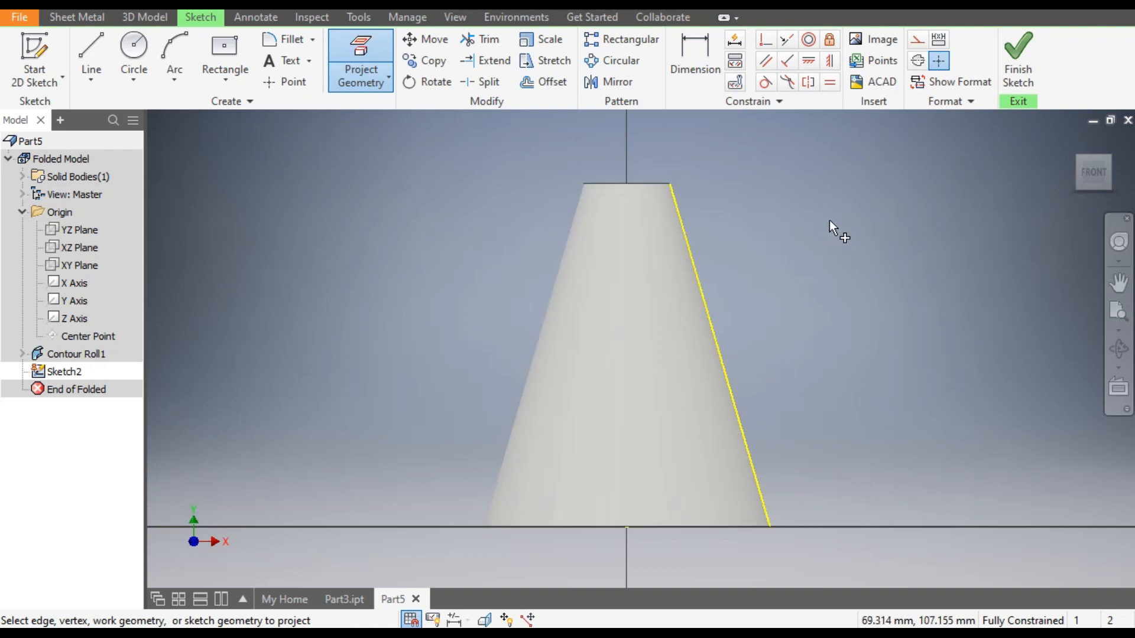
pyautogui.moveTo(874, 137)
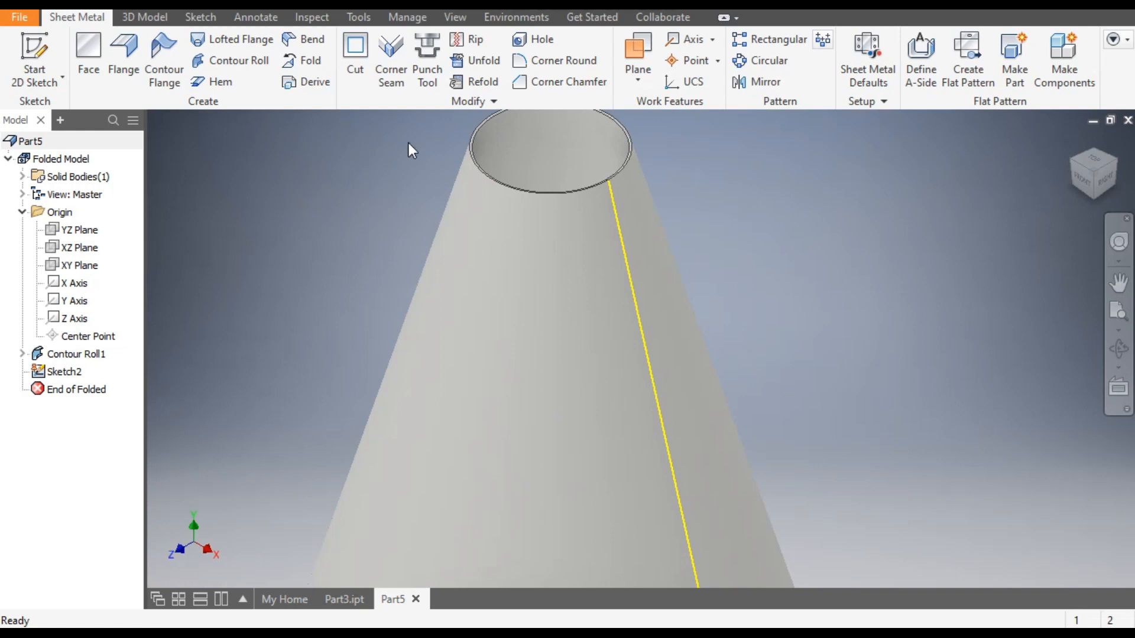
# Rip the cone at a single point on the projected line's top end, giving Rip1.
pyautogui.click(471, 39)
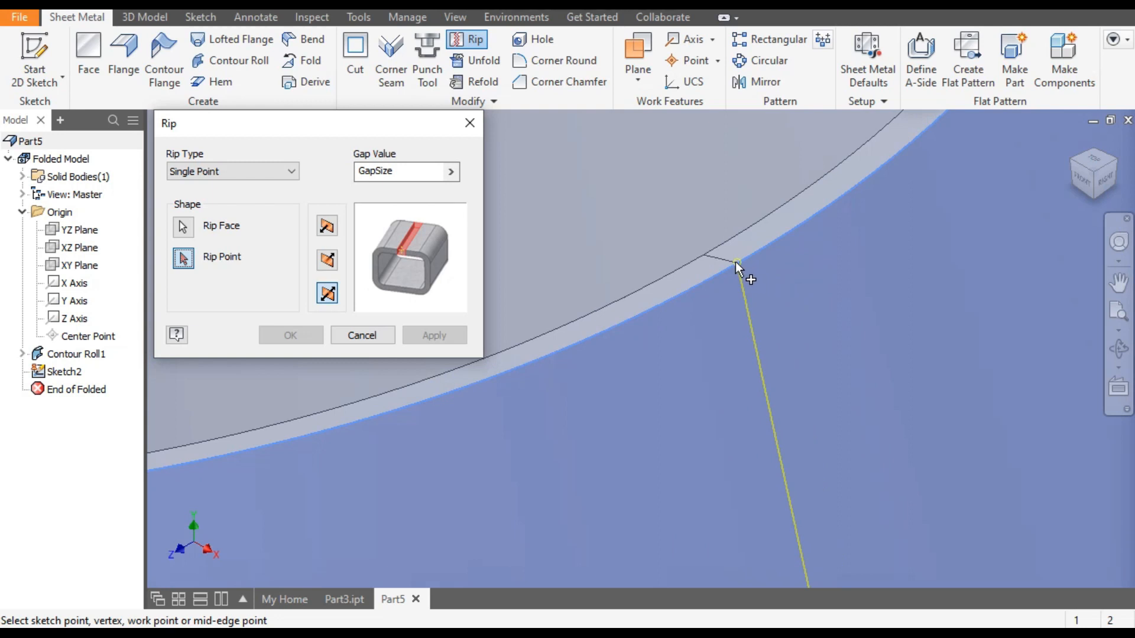
pyautogui.click(736, 262)
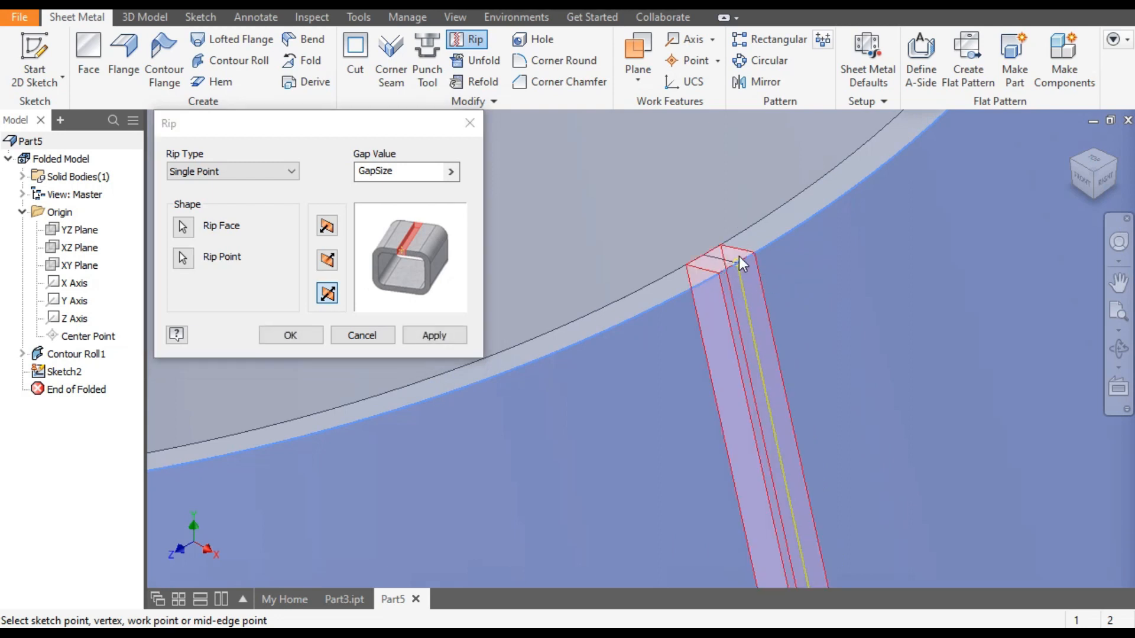
pyautogui.moveTo(716, 277)
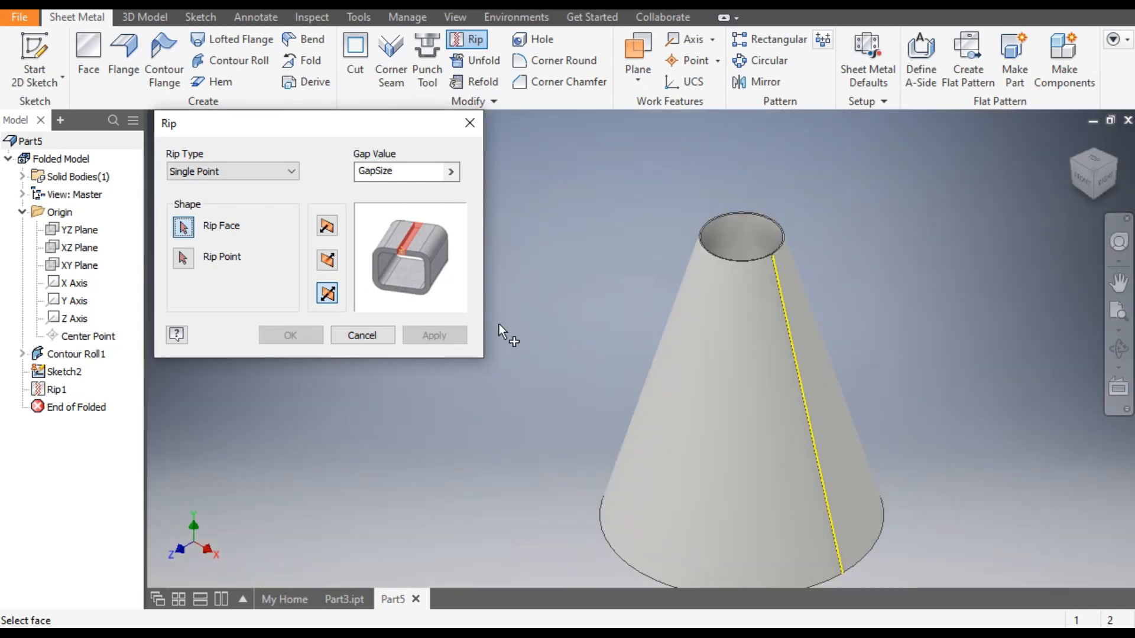
pyautogui.click(362, 335)
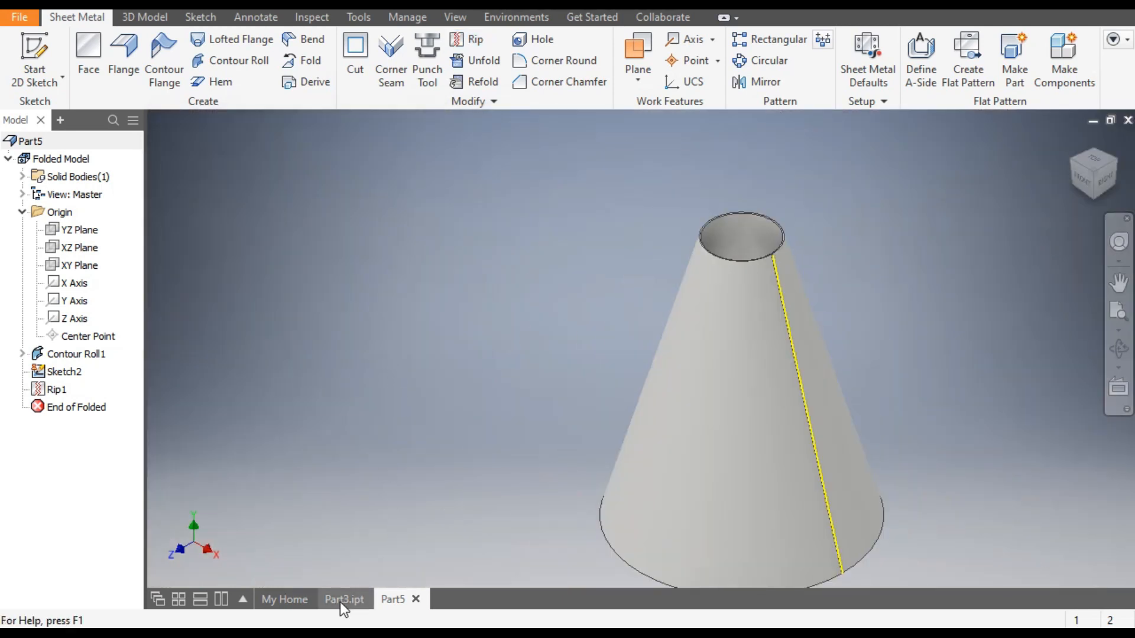
pyautogui.click(344, 599)
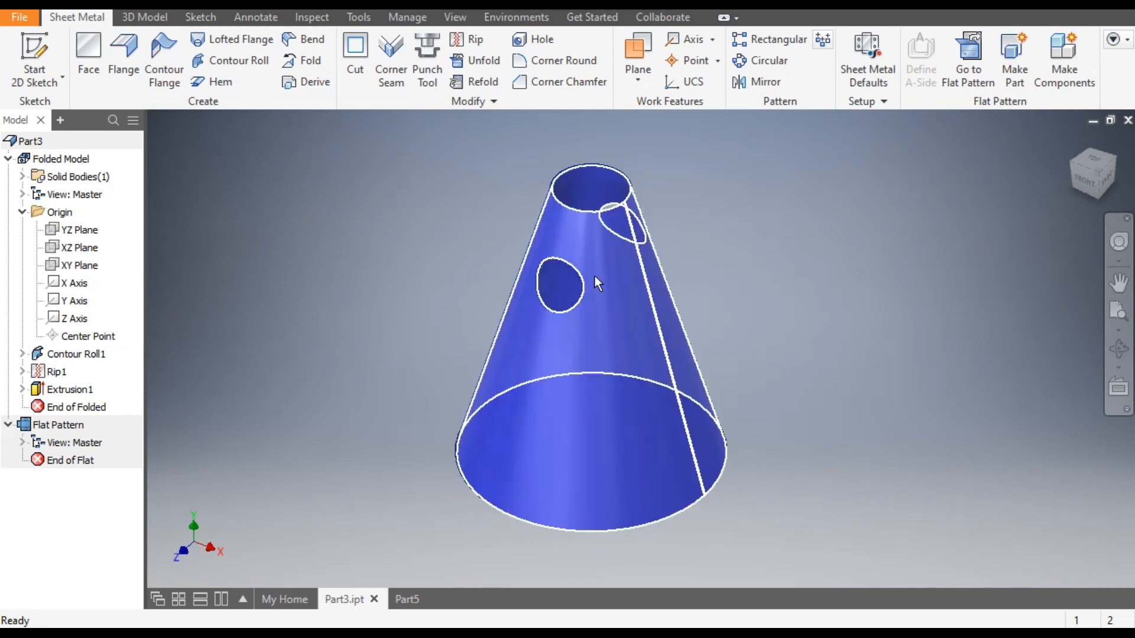
pyautogui.click(1091, 171)
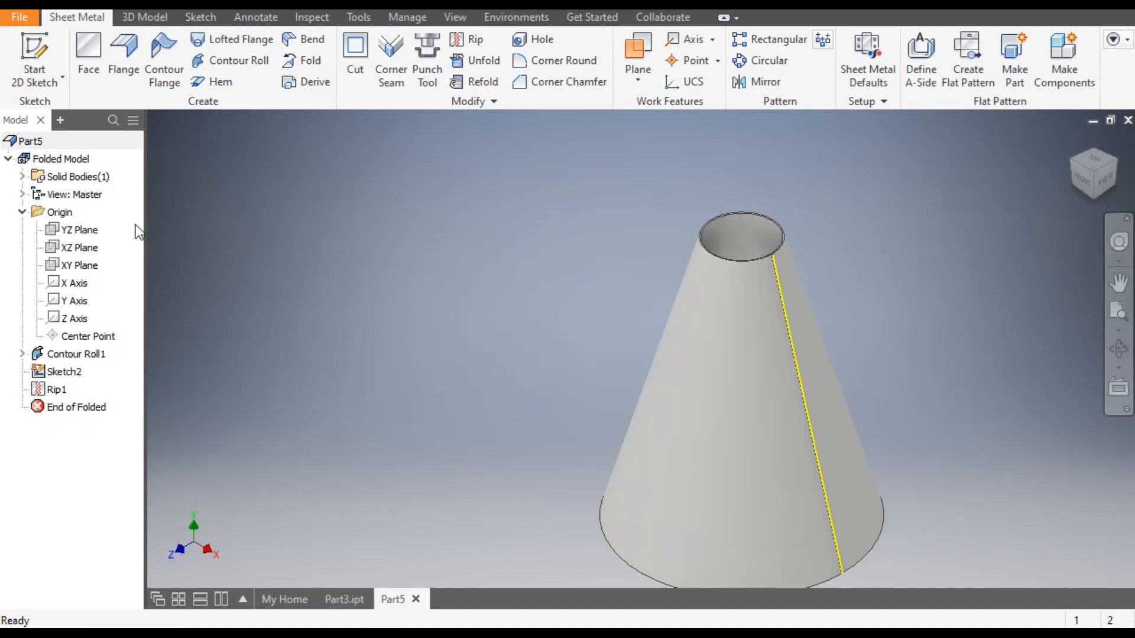
# Begin Sketch3 on the XY plane and show the cone in Wireframe visual style.
pyautogui.click(79, 265)
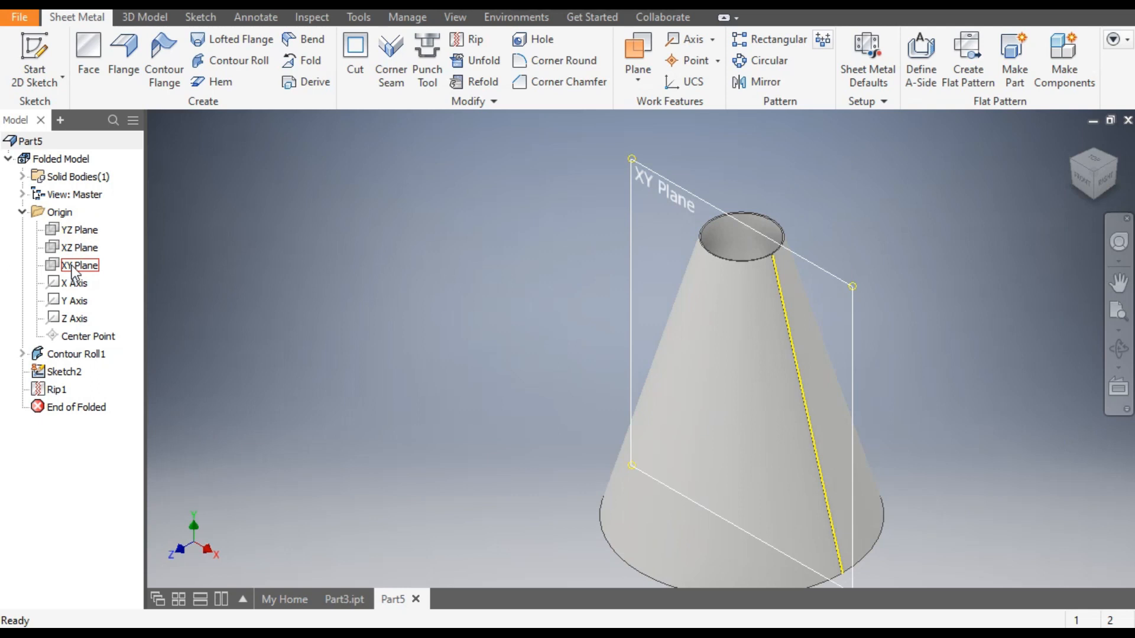
pyautogui.click(79, 265)
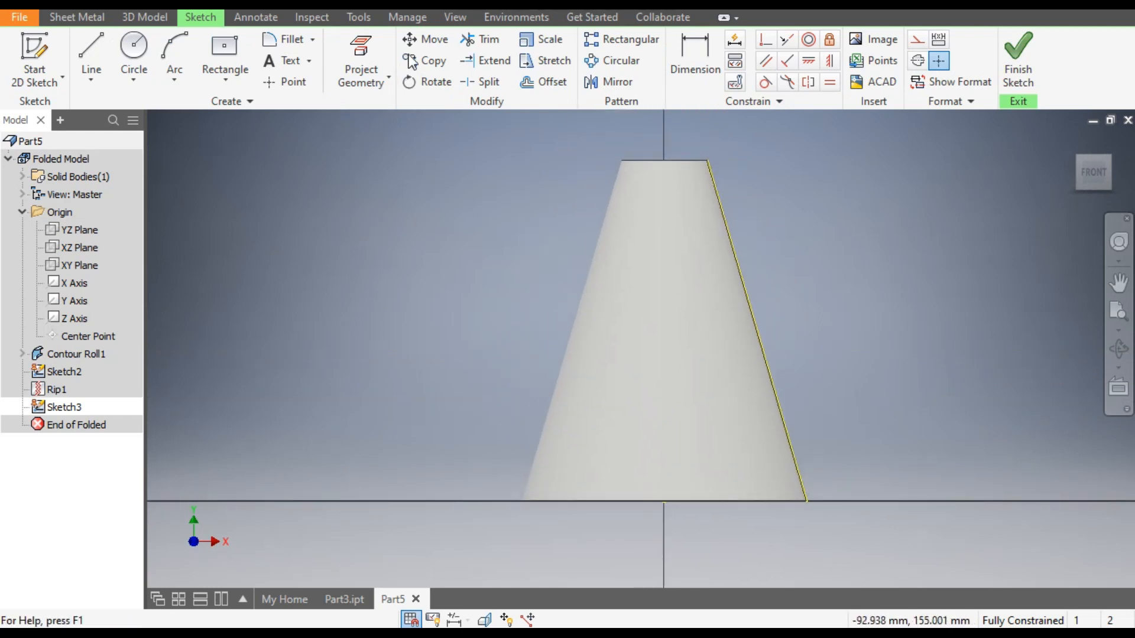
pyautogui.click(454, 17)
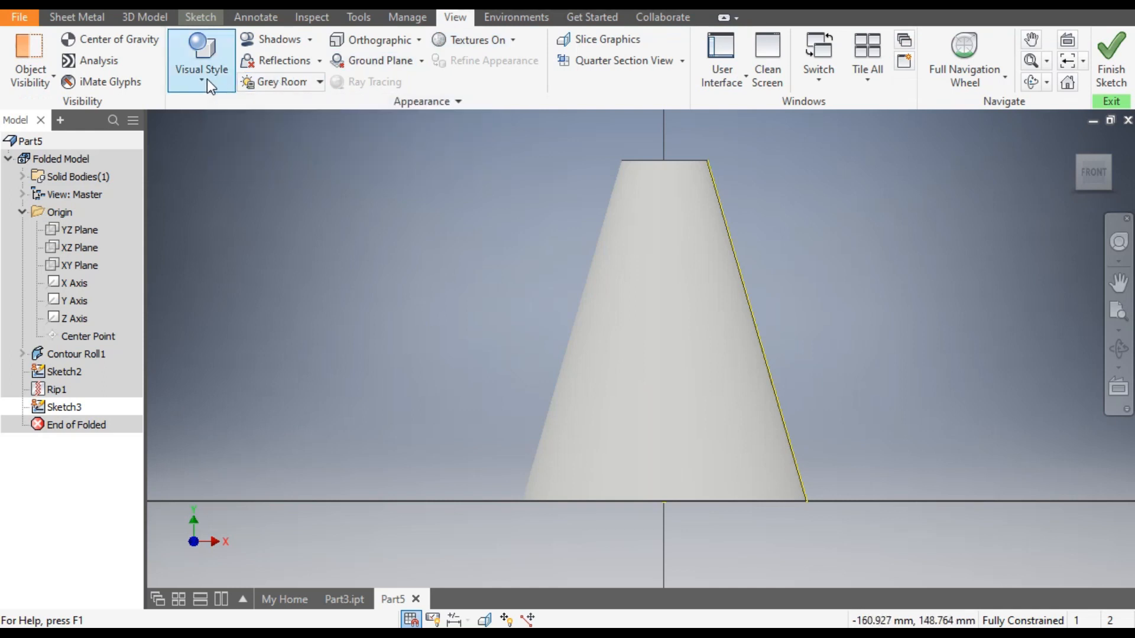
pyautogui.click(201, 68)
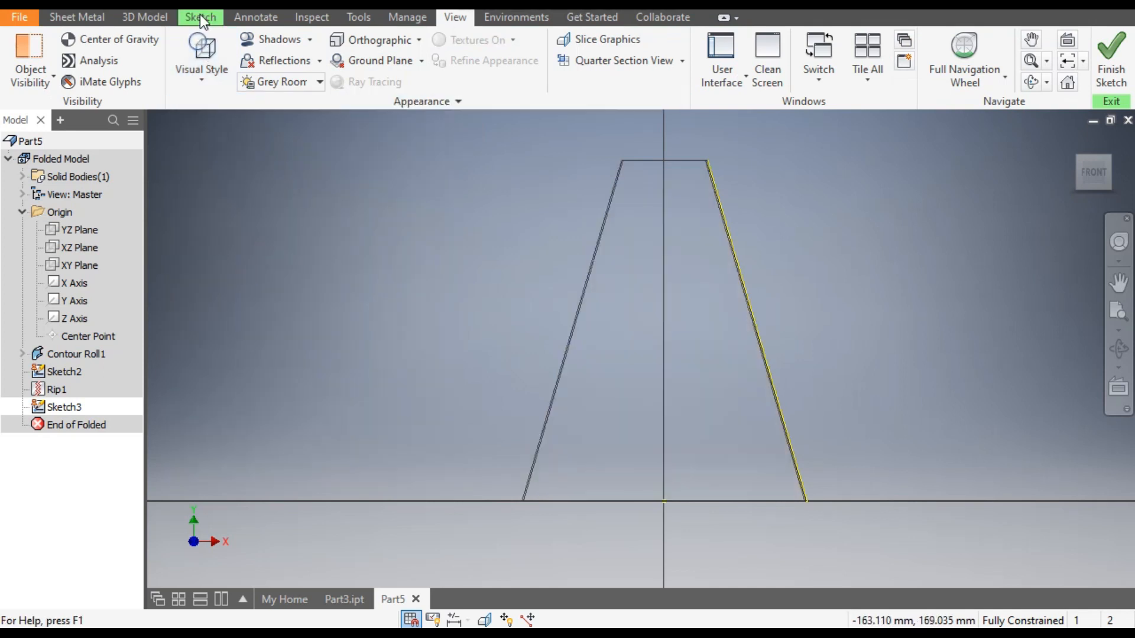
pyautogui.click(201, 17)
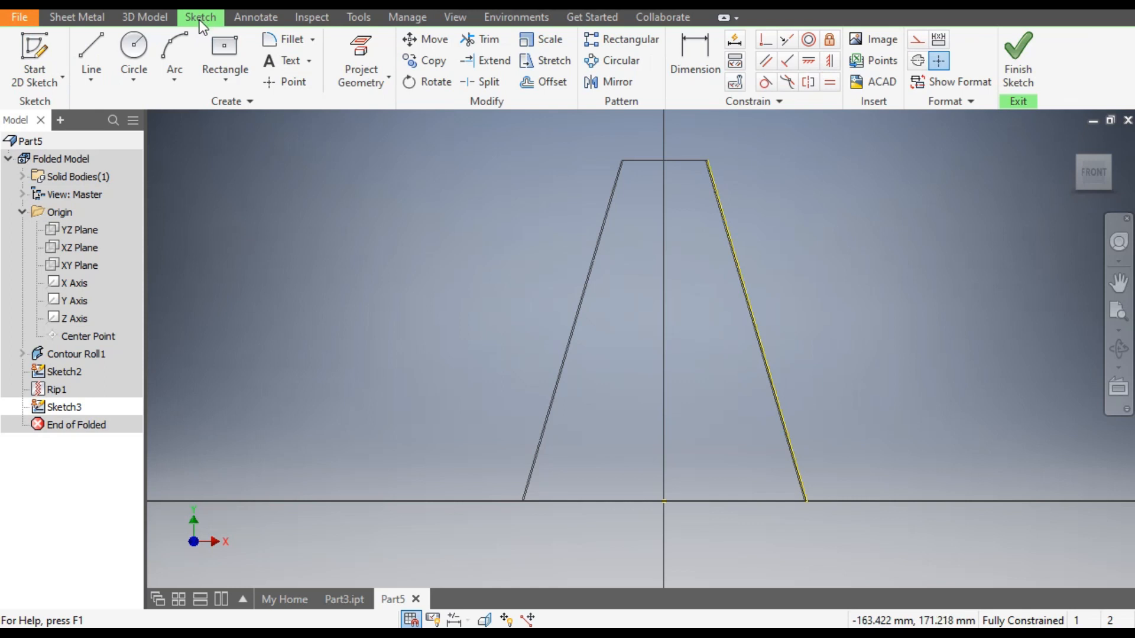
# Draw a 20 mm circle on the cone axis, 90 mm above the base, fully constrained.
pyautogui.click(134, 46)
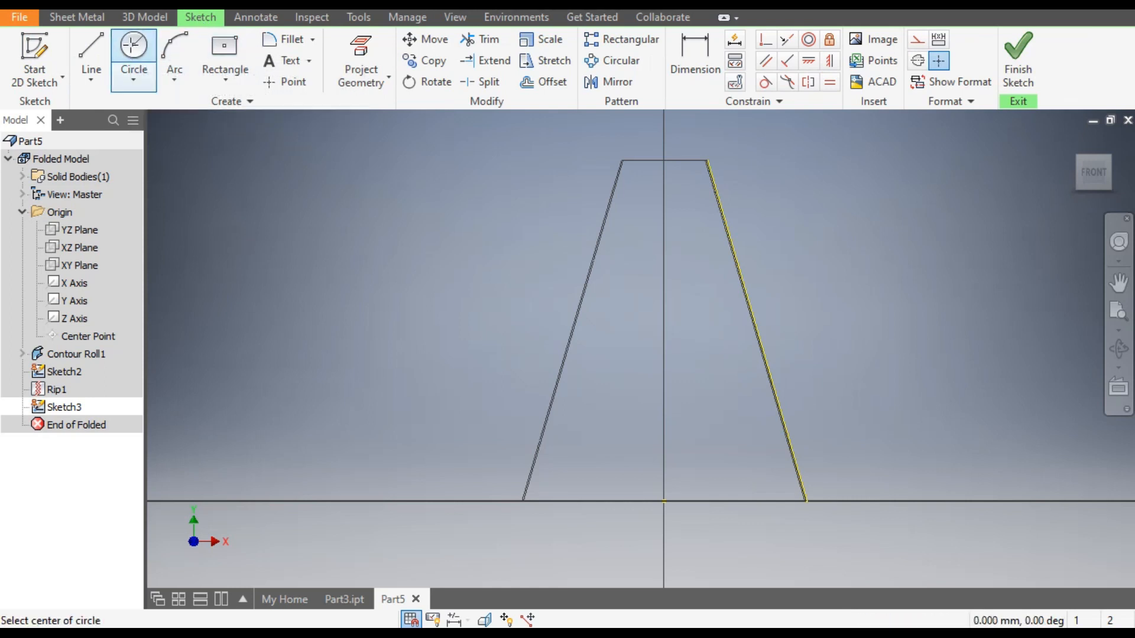
pyautogui.click(663, 309)
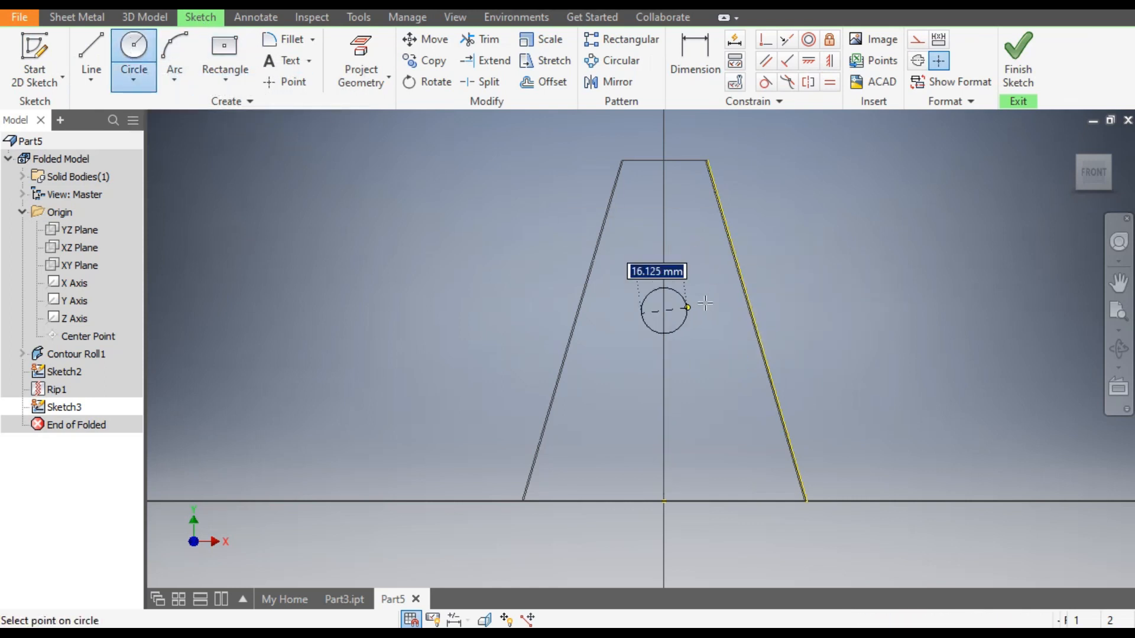
pyautogui.write('20')
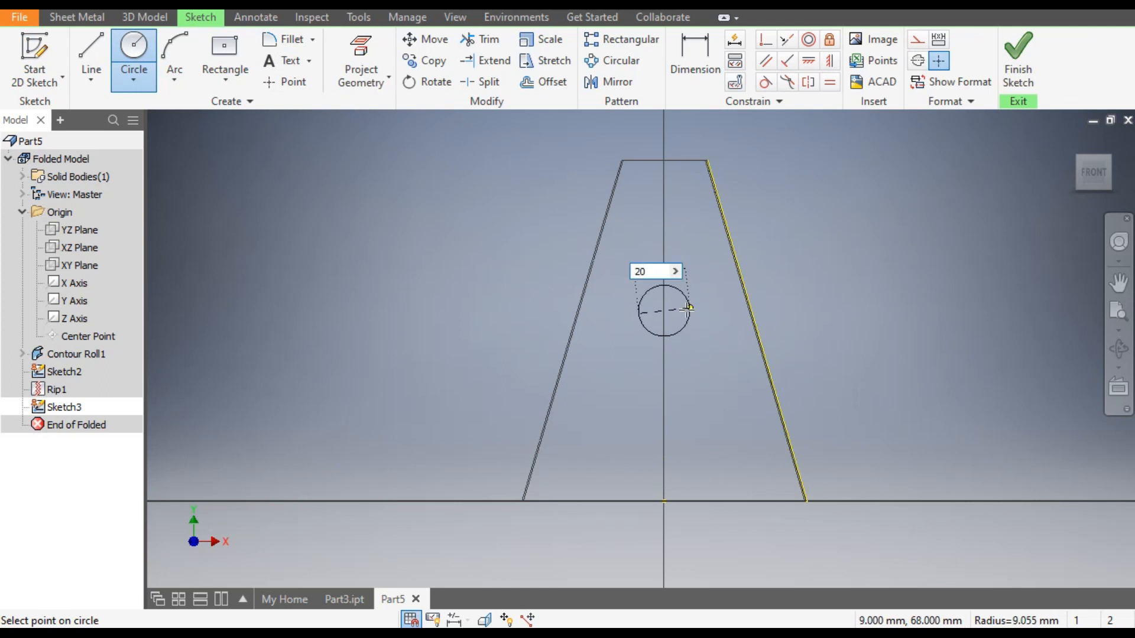
pyautogui.click(694, 60)
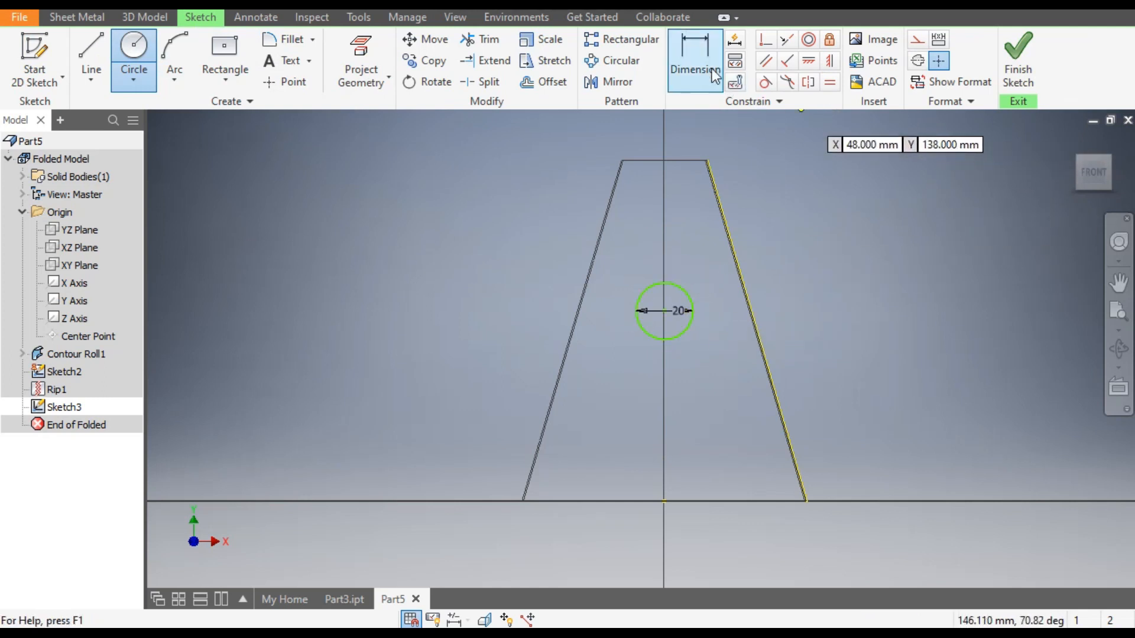
pyautogui.click(694, 60)
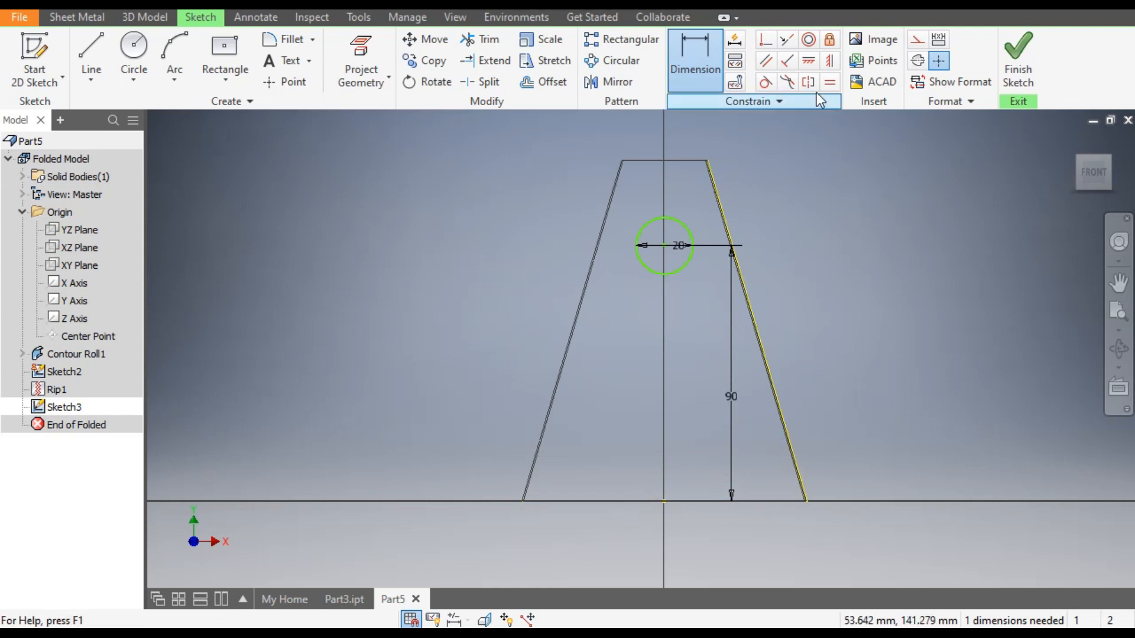
pyautogui.click(692, 59)
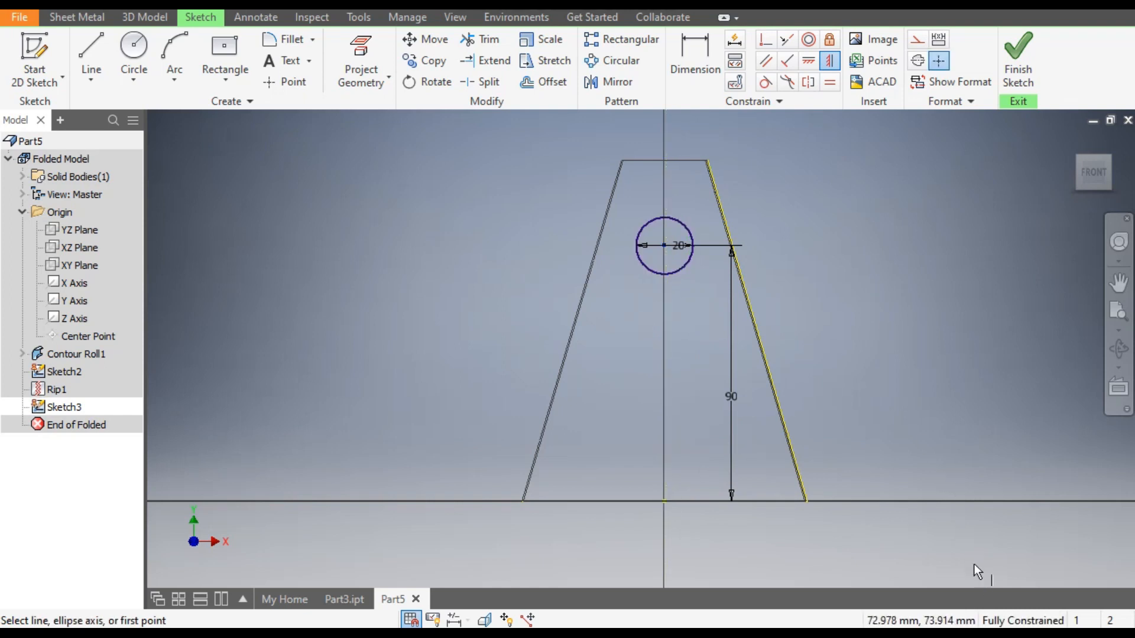
pyautogui.moveTo(948, 285)
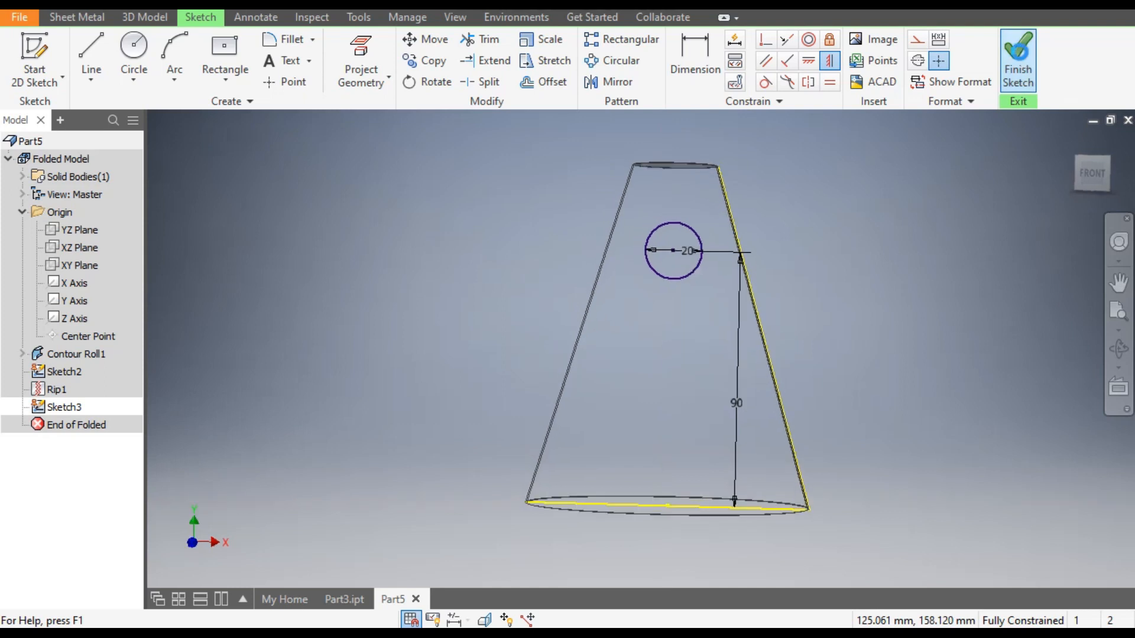
# Finish Sketch3 and preview a 10 mm extrusion of the 20 mm circle.
pyautogui.click(1018, 60)
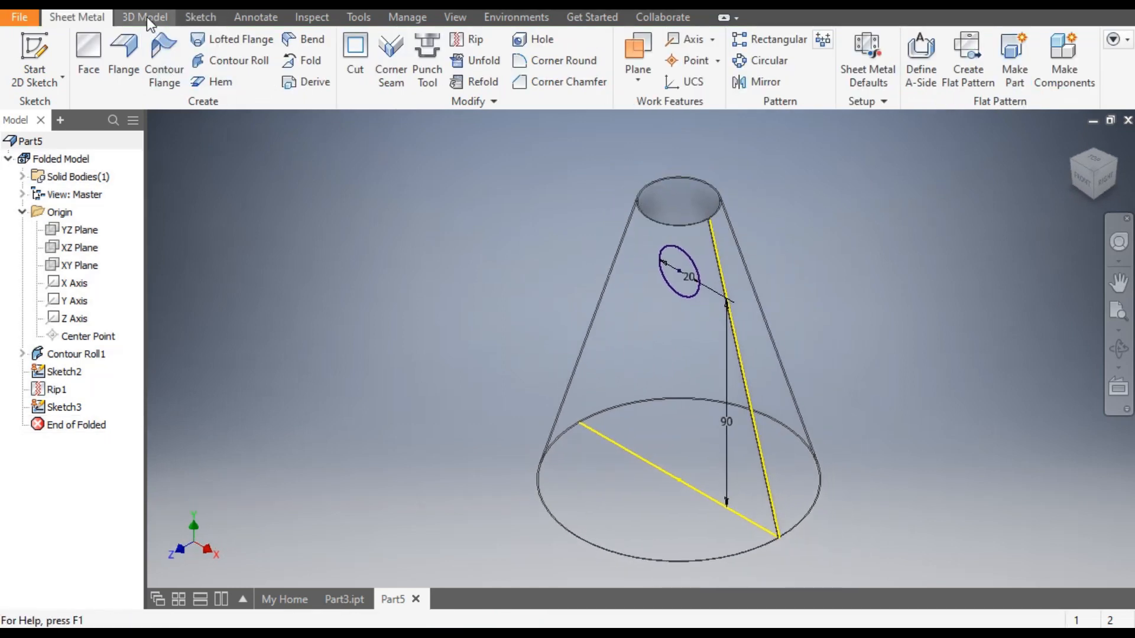
pyautogui.click(92, 54)
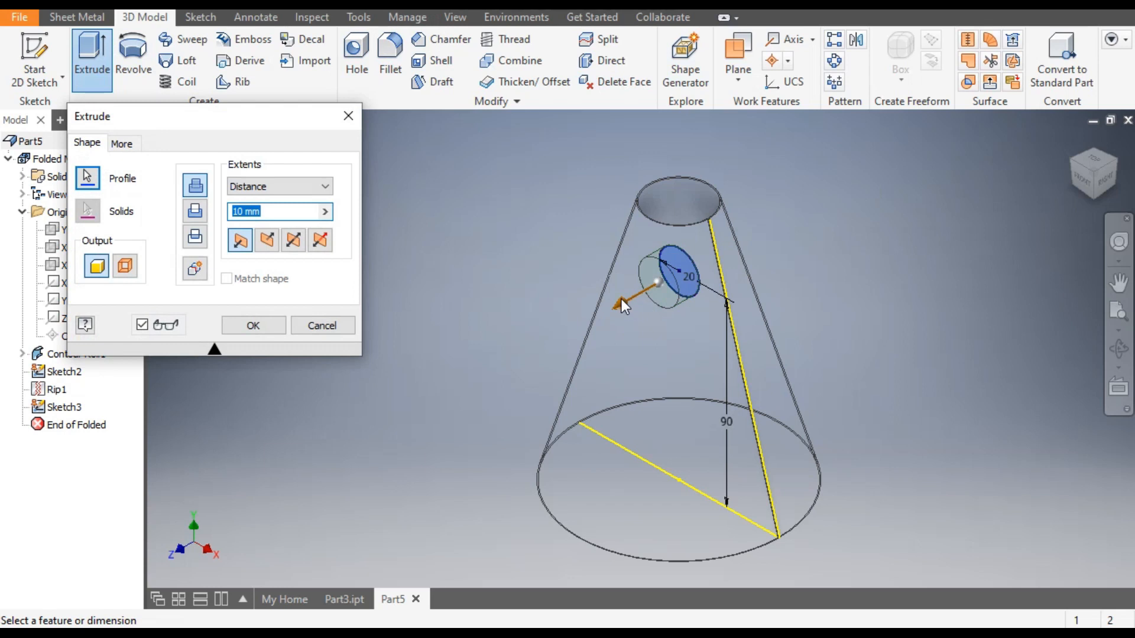
# Cut the circle symmetrically through the cone wall as Extrusion1, leaving a round hole.
pyautogui.moveTo(621, 285); pyautogui.dragTo(561, 339)
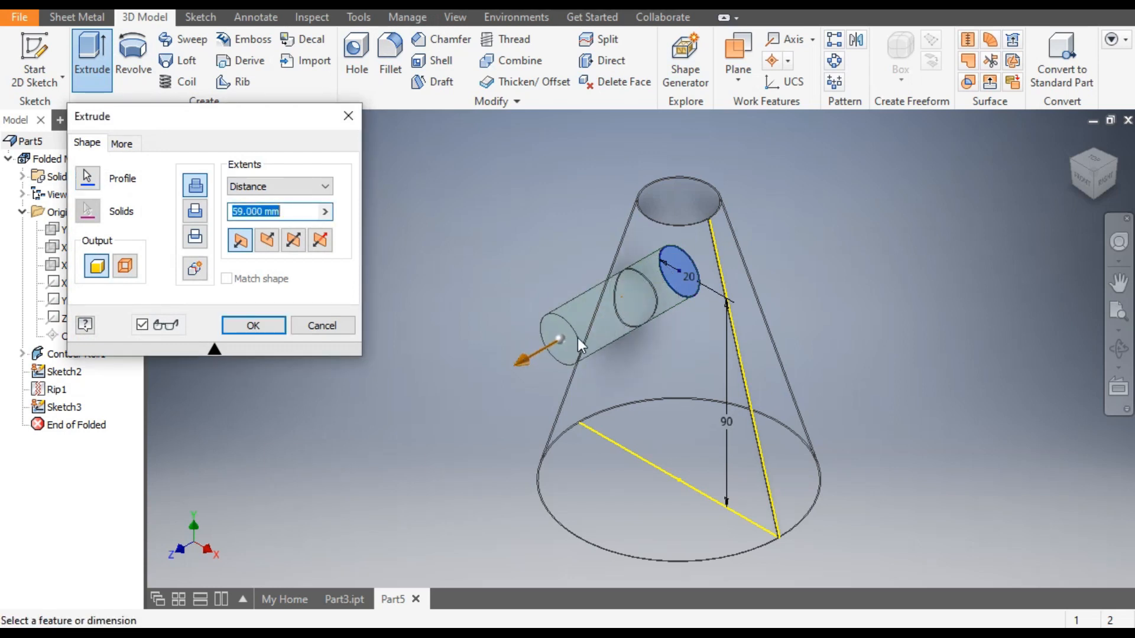
pyautogui.moveTo(195, 211)
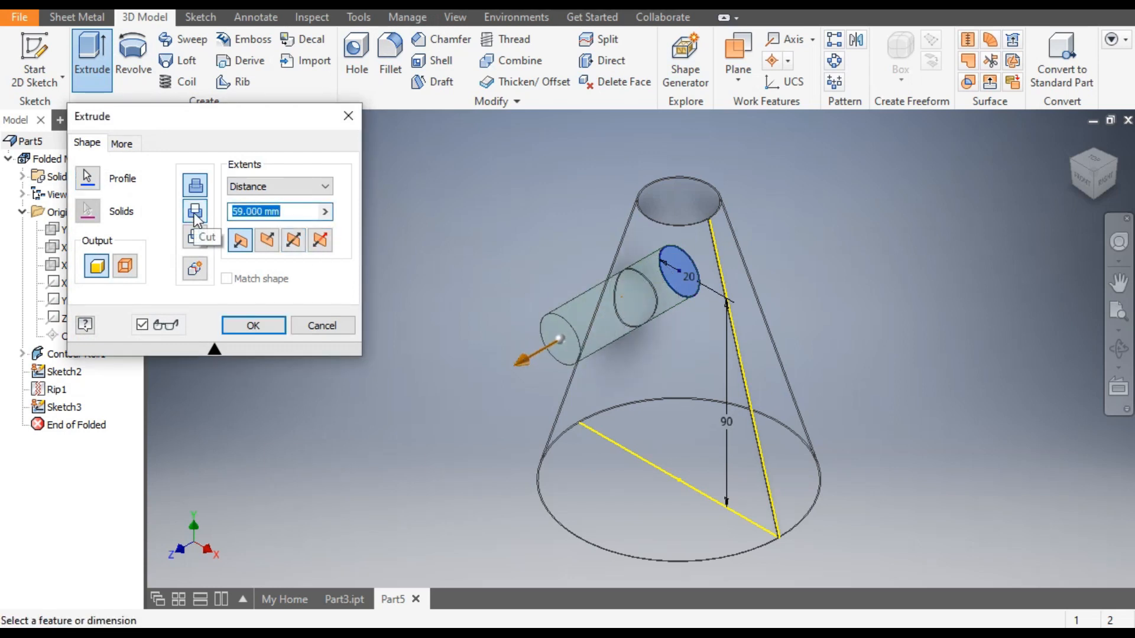
pyautogui.click(293, 240)
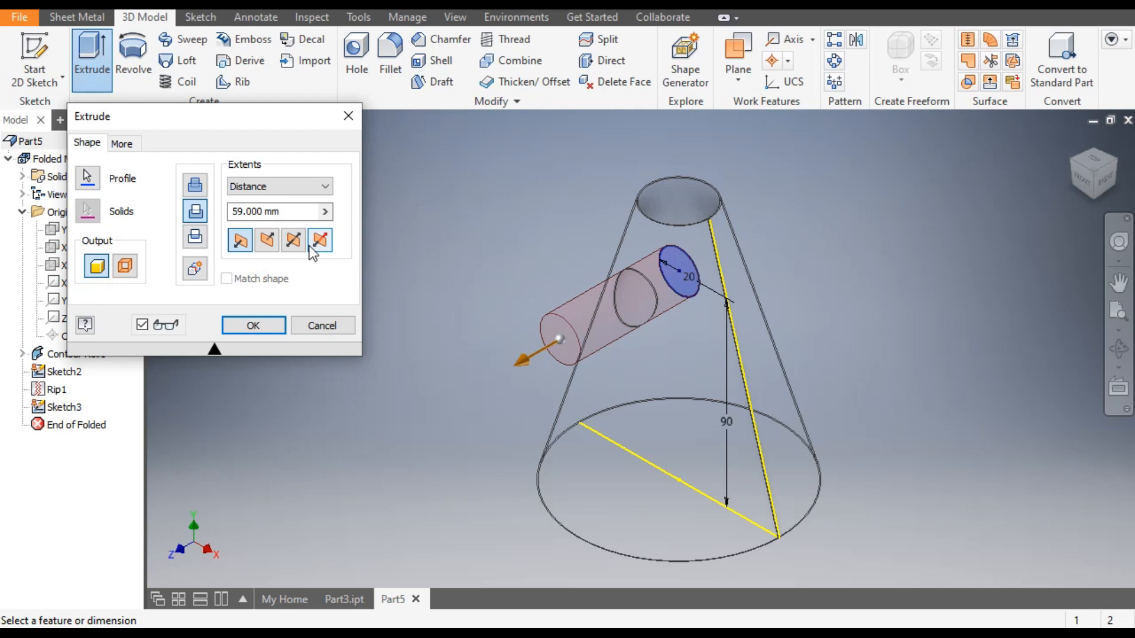
pyautogui.click(293, 240)
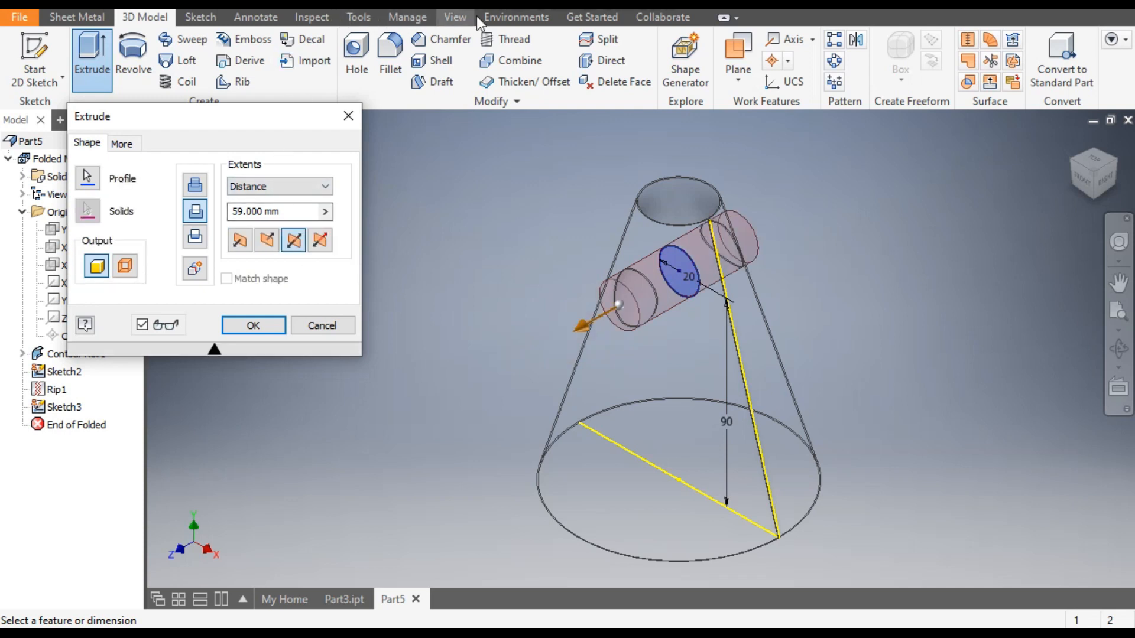
pyautogui.click(454, 16)
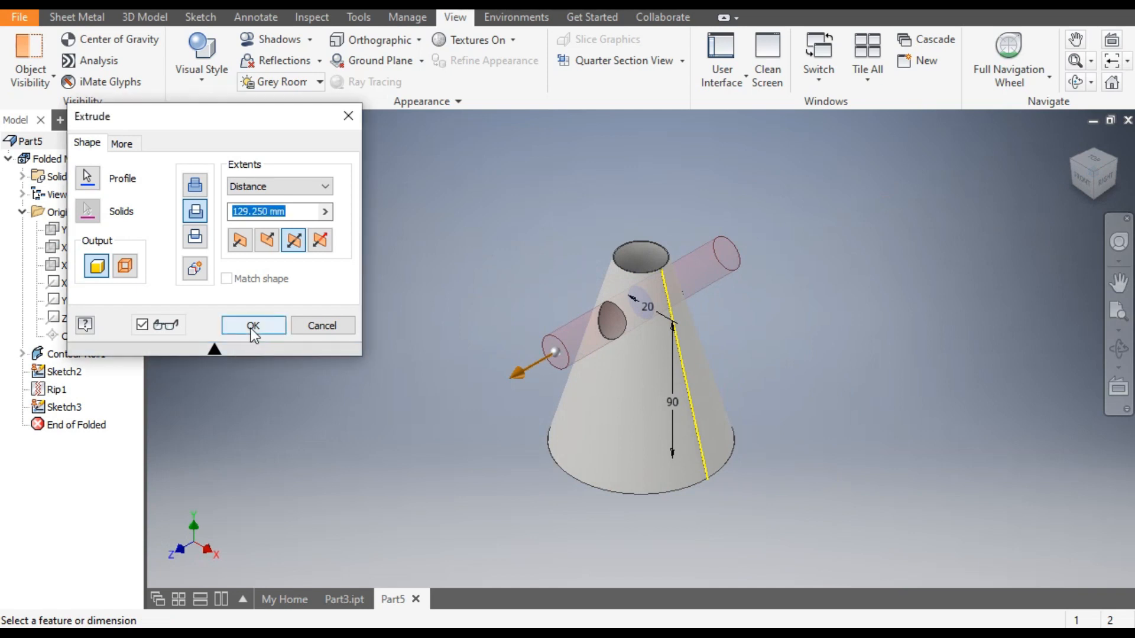
pyautogui.click(253, 325)
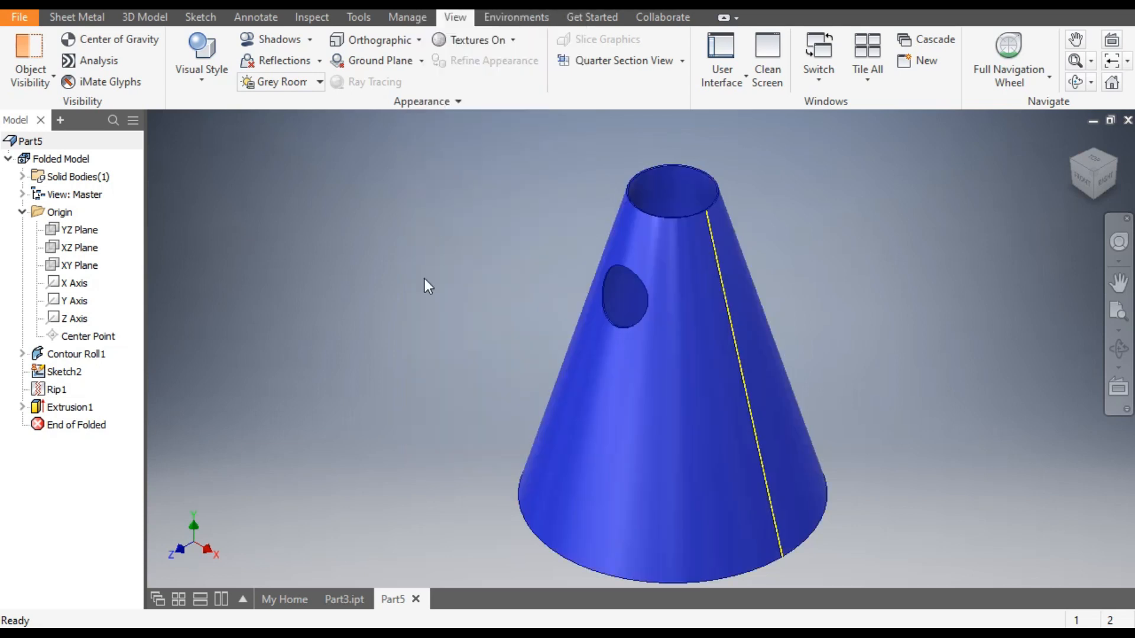
pyautogui.moveTo(415, 328)
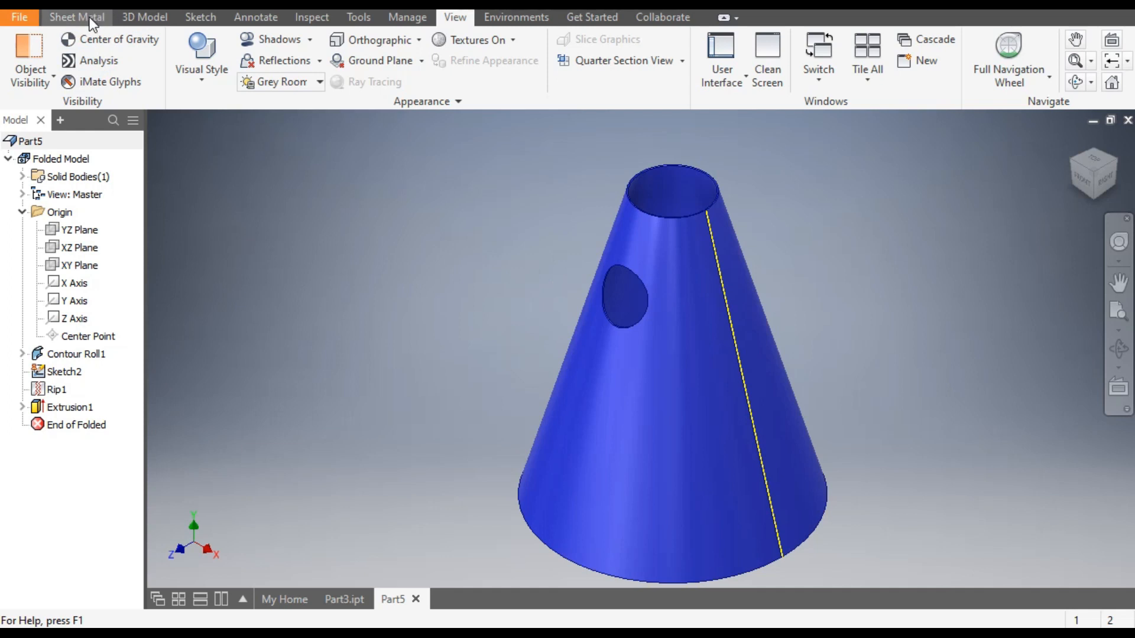
# Bring back the Sheet Metal ribbon for the holed blue cone.
pyautogui.click(76, 16)
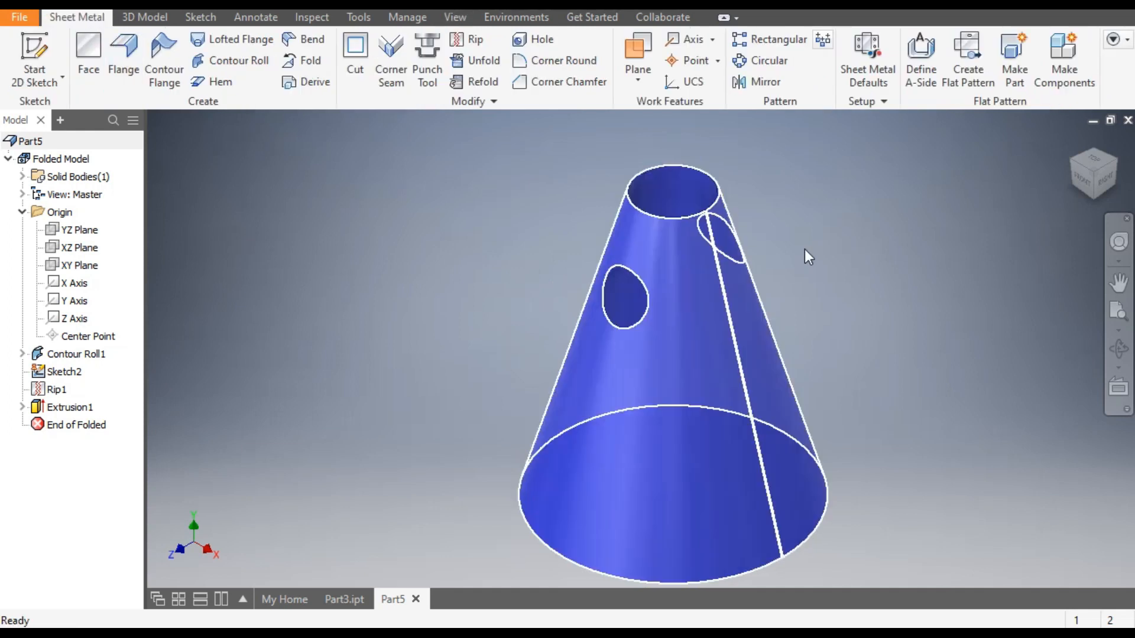
pyautogui.moveTo(968, 55)
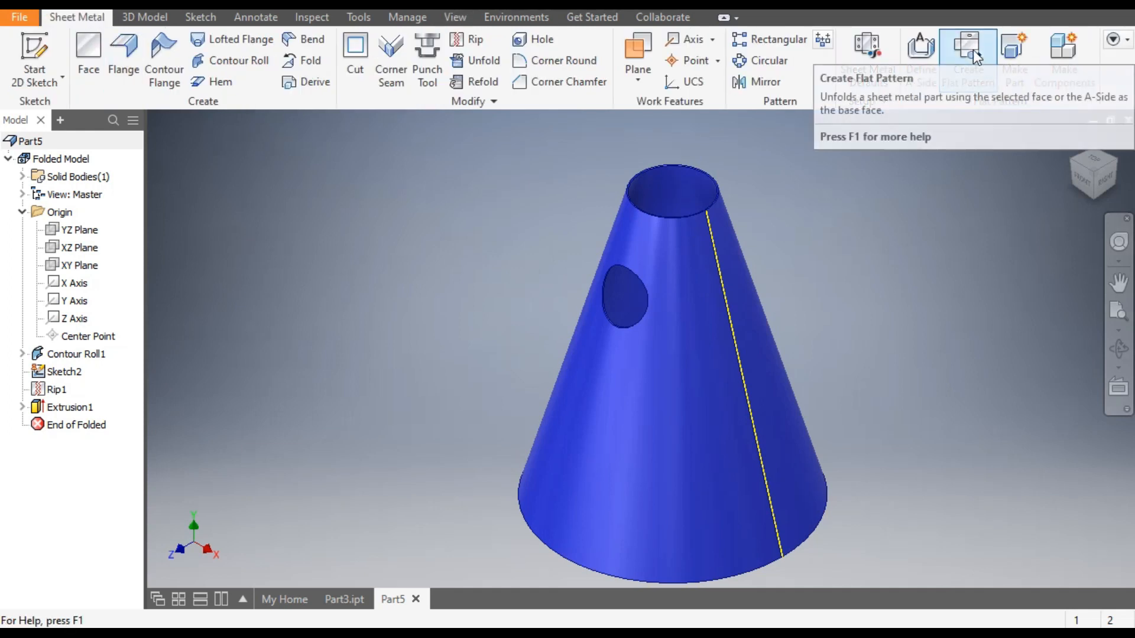
# Generate the fan-shaped flat pattern with two holes, then return to the folded cone.
pyautogui.click(968, 58)
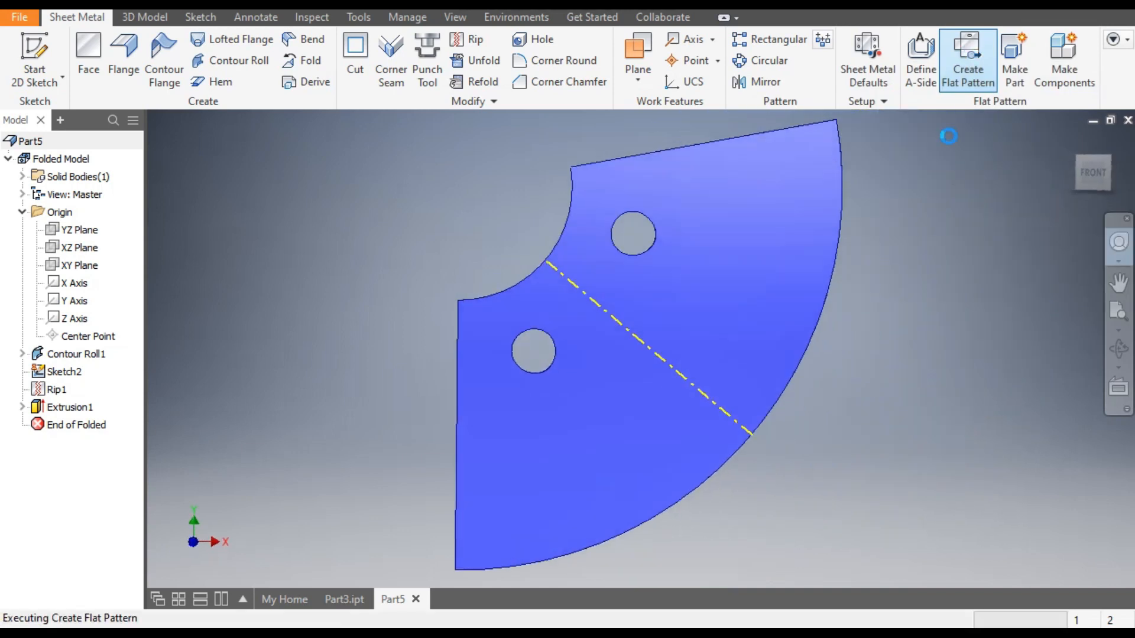
pyautogui.click(968, 61)
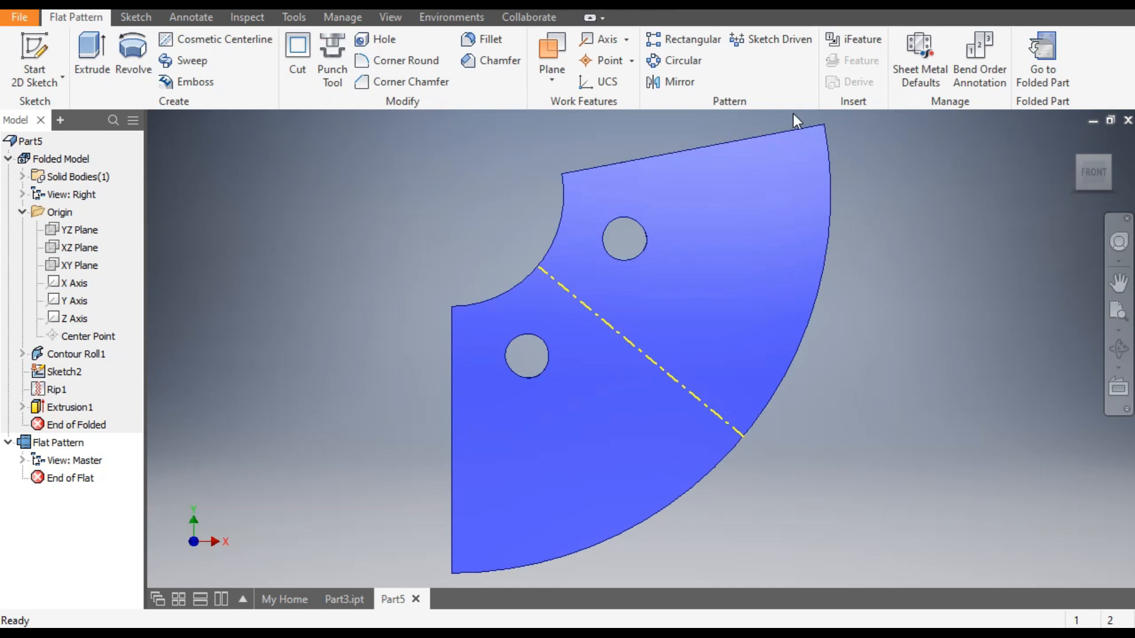
pyautogui.moveTo(385, 221)
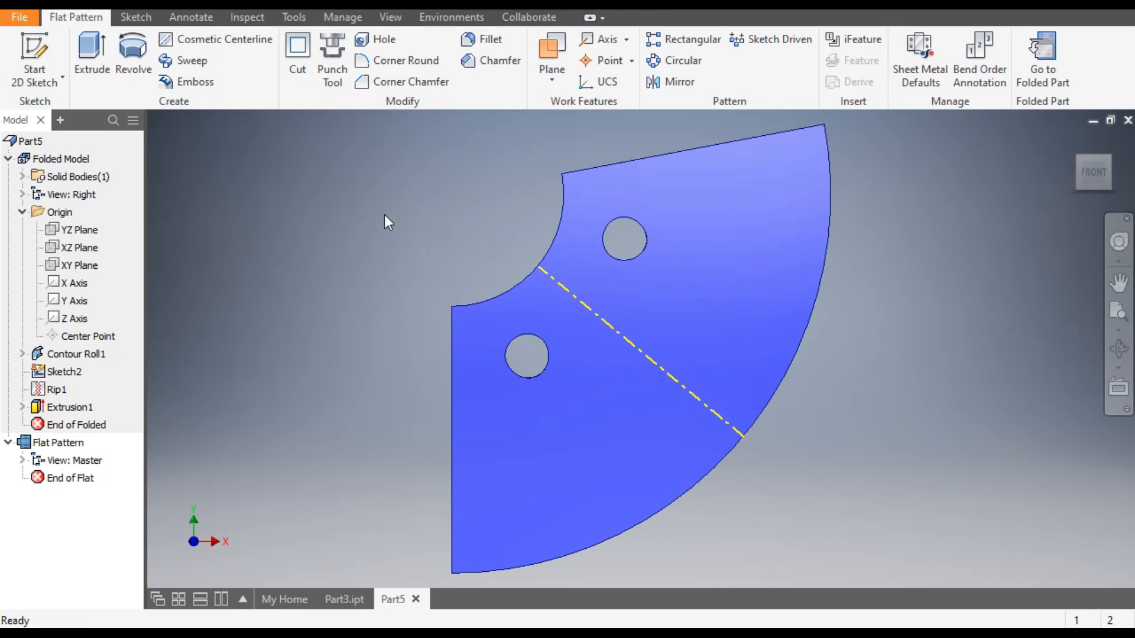
pyautogui.moveTo(901, 156)
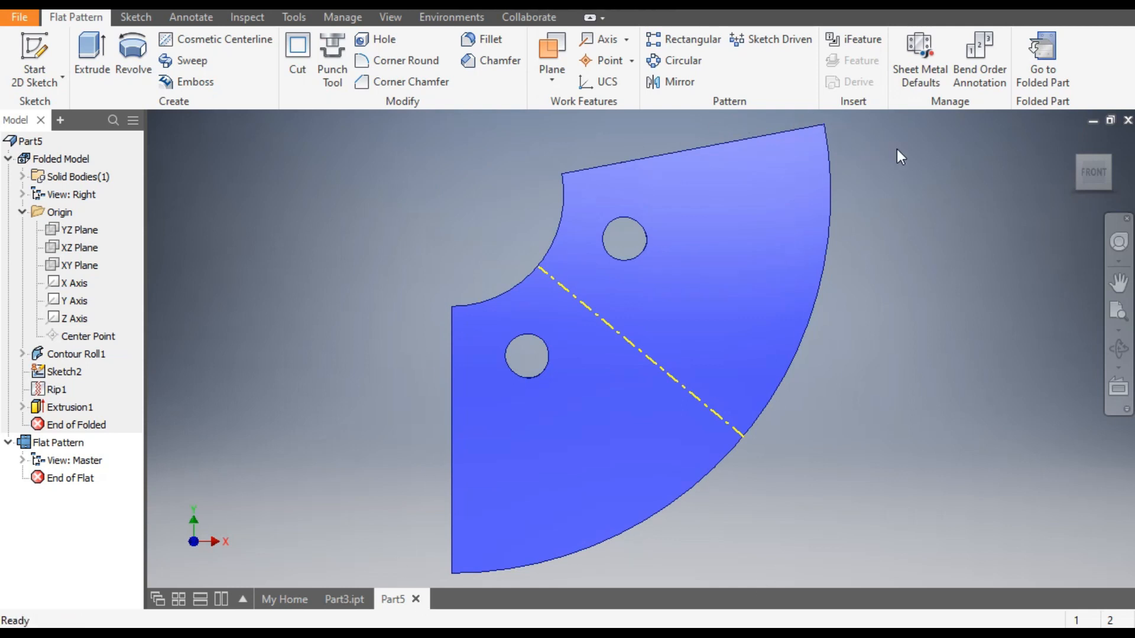
pyautogui.moveTo(1042, 55)
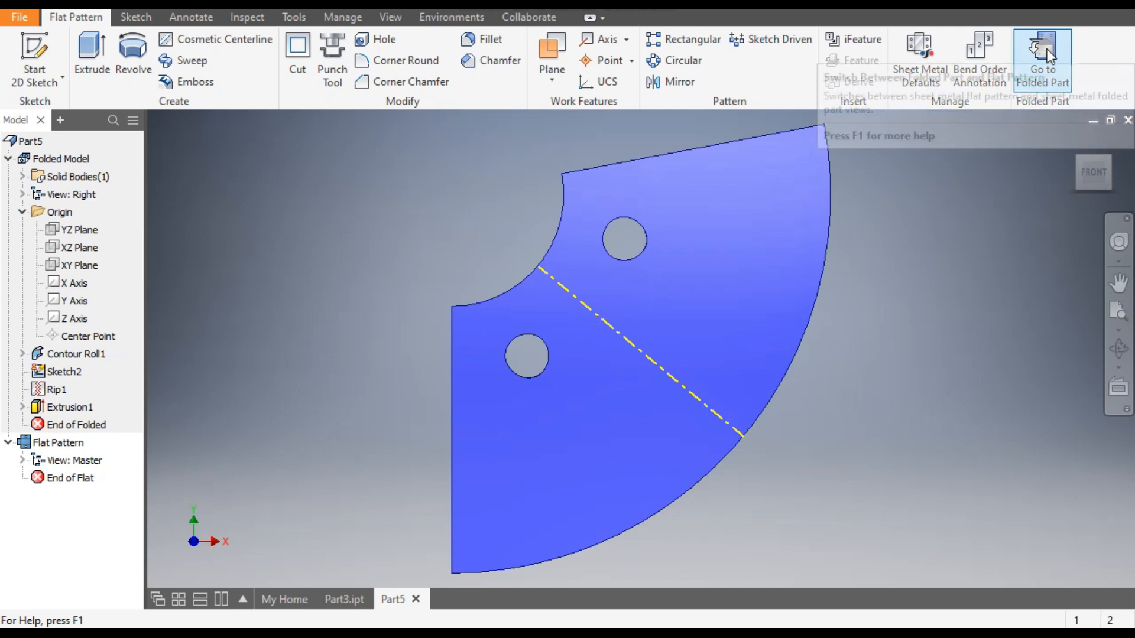
pyautogui.click(1043, 54)
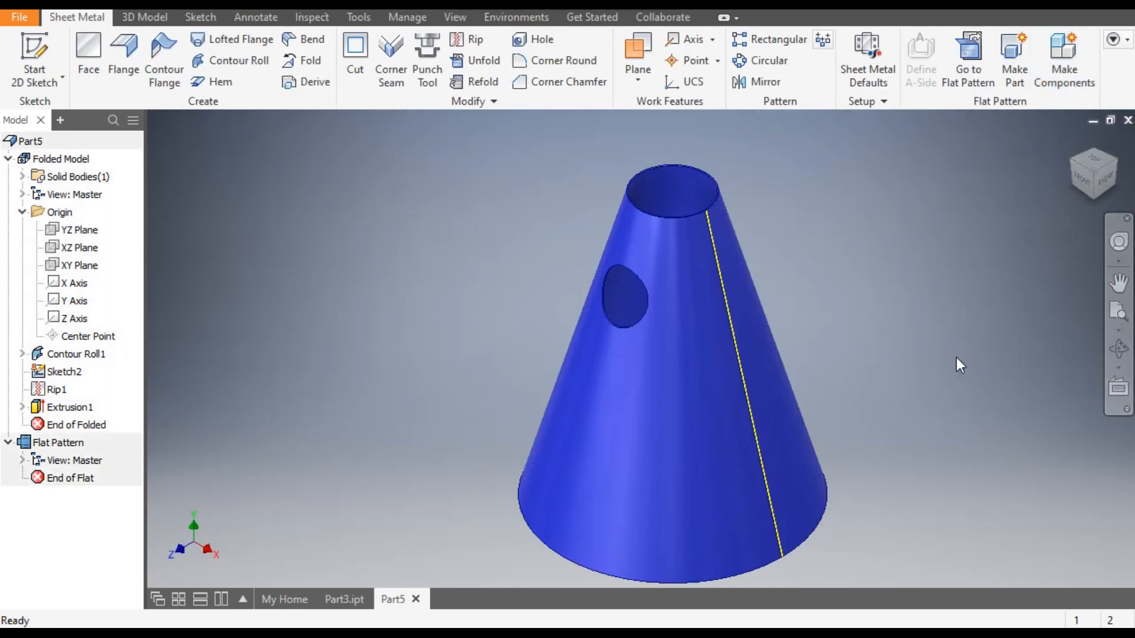